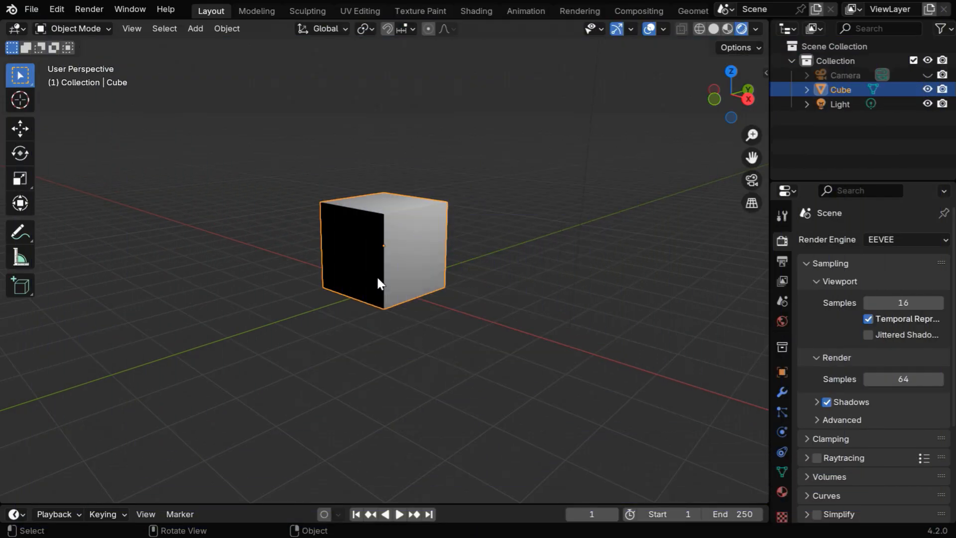
{"action": "mouse_move", "coordinate": [486, 285]}
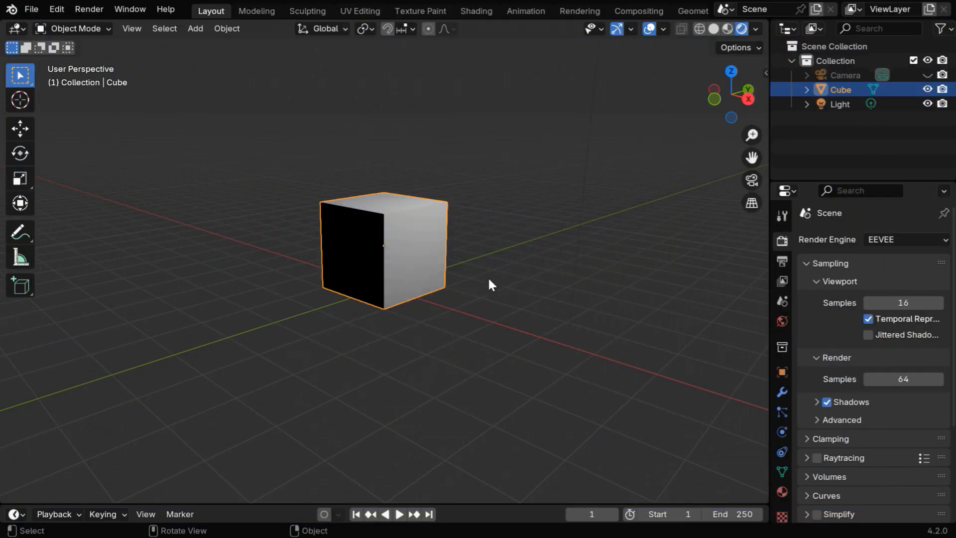
Step: Enable EEVEE raytracing, set Max Roughness to 1.000, and orbit to inspect the cube's shading
{"action": "scroll", "scroll_direction": "down", "scroll_amount": 3}
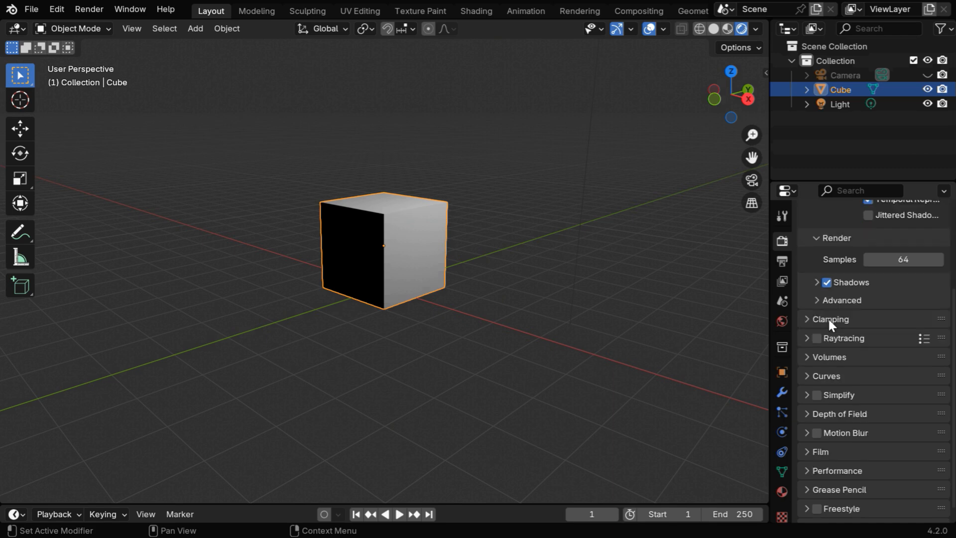
{"action": "left_click", "coordinate": [813, 338]}
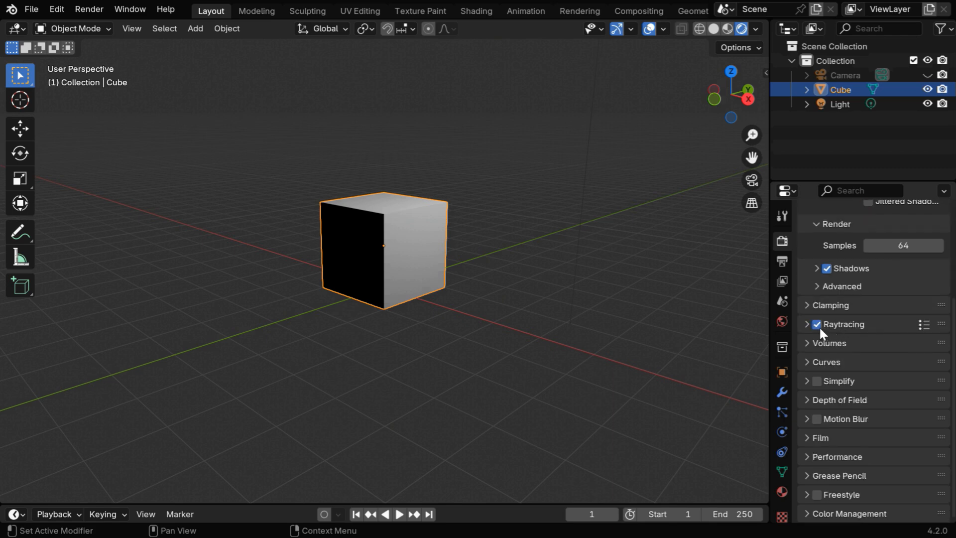
{"action": "left_click", "coordinate": [805, 324]}
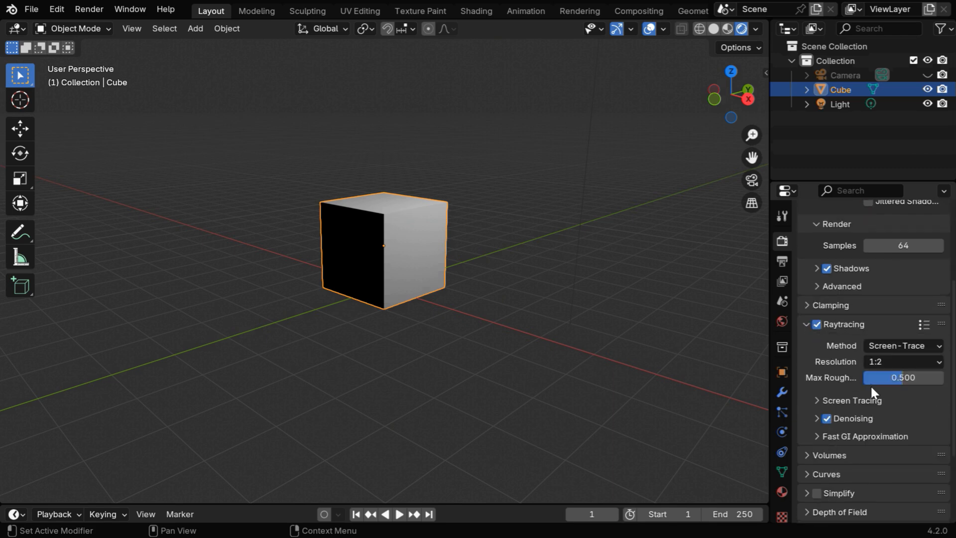
{"action": "mouse_move", "coordinate": [905, 395]}
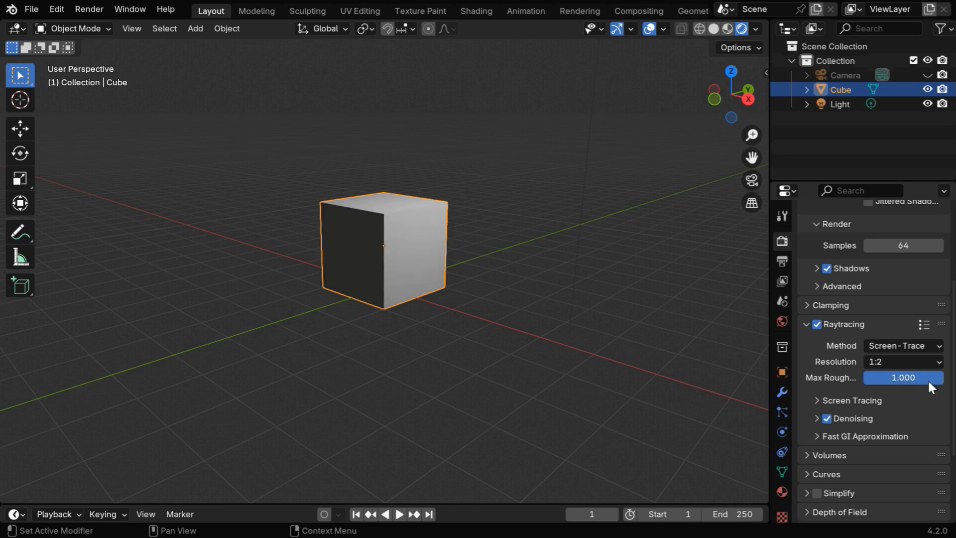
{"action": "mouse_move", "coordinate": [859, 449]}
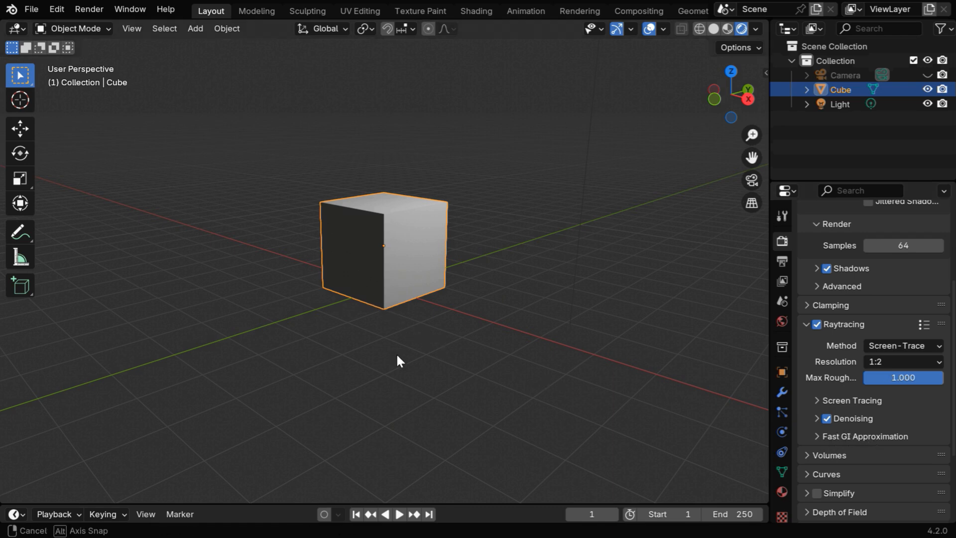
{"action": "left_click_drag", "start_coordinate": [397, 360], "coordinate": [494, 359]}
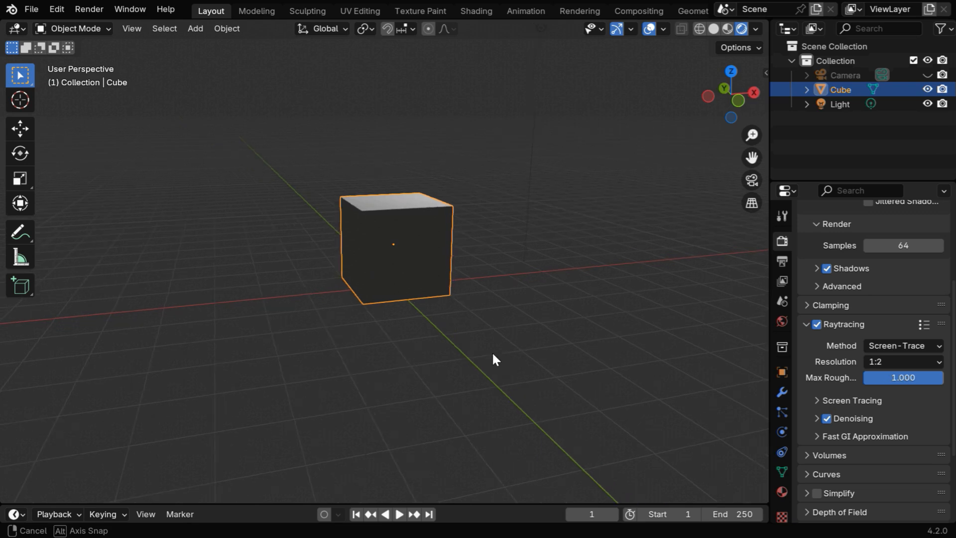
{"action": "left_click_drag", "start_coordinate": [495, 359], "coordinate": [400, 357]}
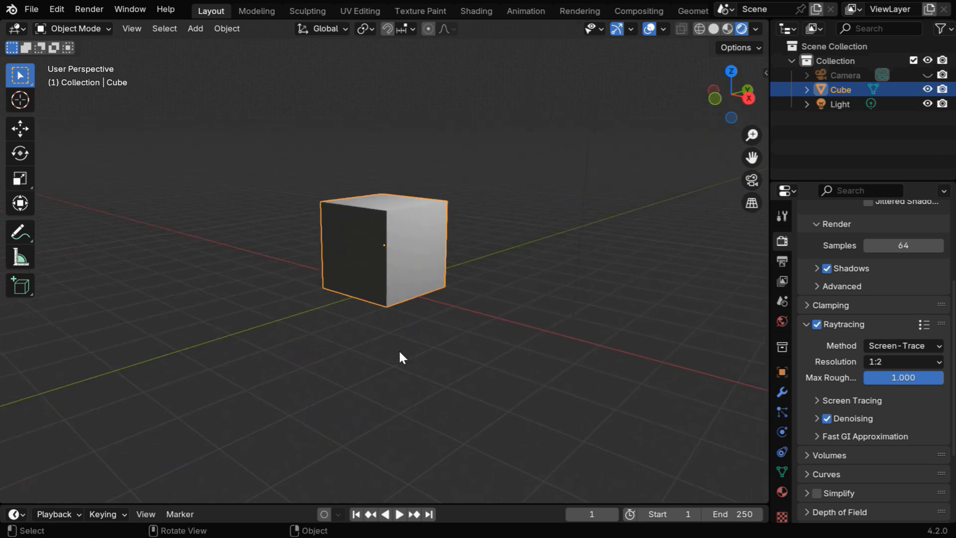
{"action": "left_click", "coordinate": [195, 29]}
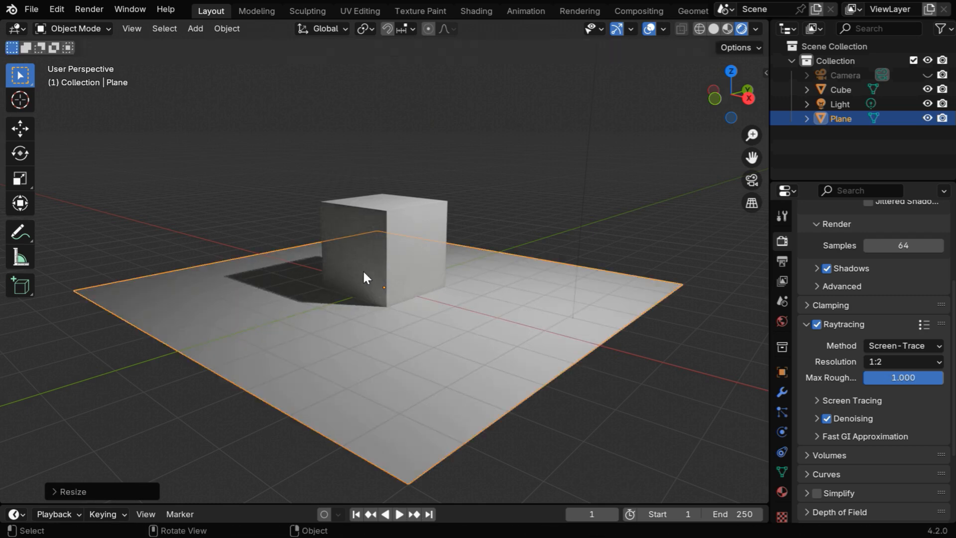
{"action": "mouse_move", "coordinate": [364, 310]}
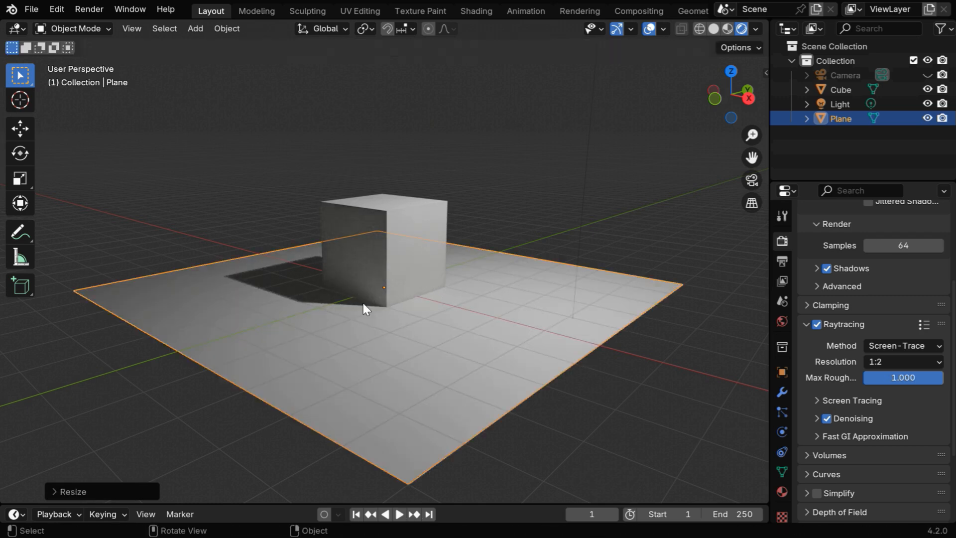
{"action": "mouse_move", "coordinate": [586, 466]}
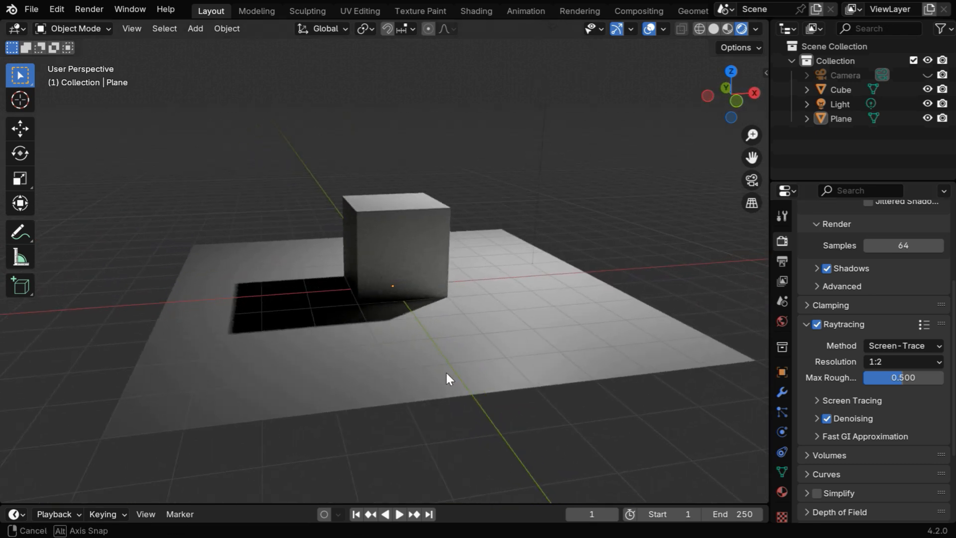
Step: Orbit to view the floor plane's shadow and select the plane
{"action": "left_click_drag", "start_coordinate": [449, 378], "coordinate": [402, 378]}
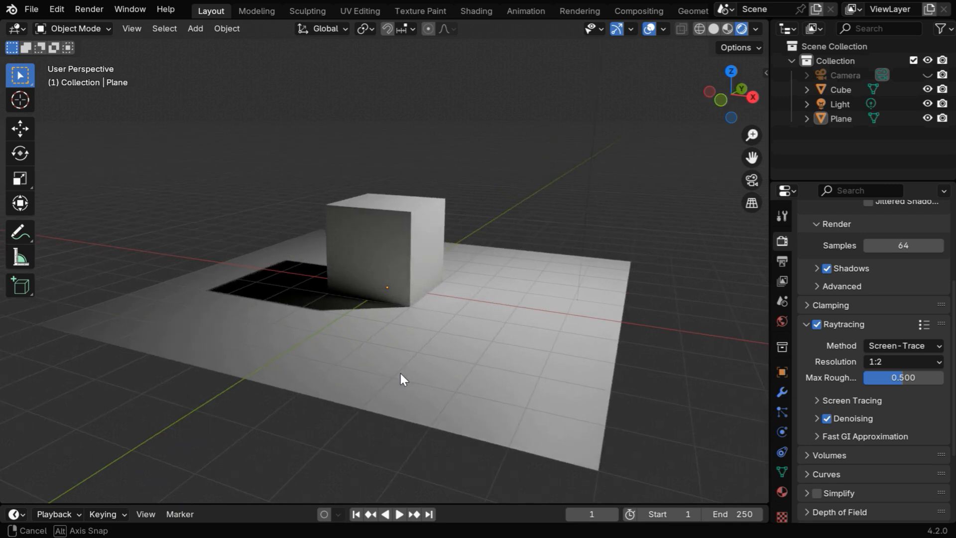
{"action": "left_click", "coordinate": [403, 380]}
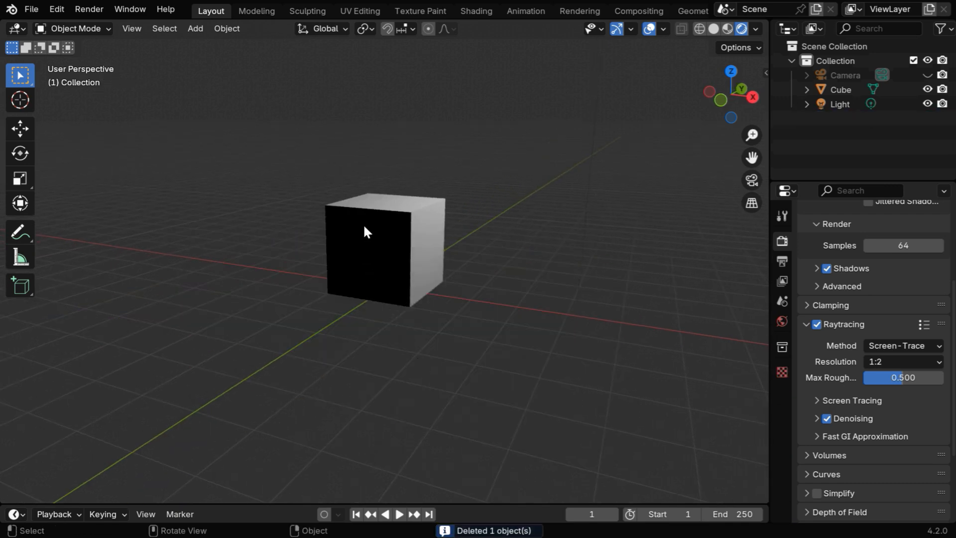
{"action": "mouse_move", "coordinate": [540, 294]}
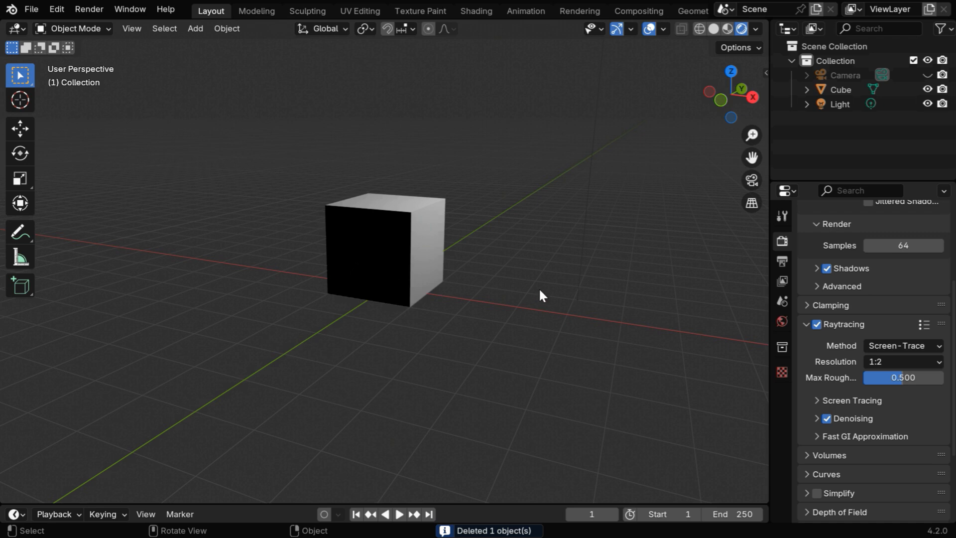
Step: Switch to Cycles, set world Strength to 3.000 and untick Camera ray visibility
{"action": "left_click", "coordinate": [905, 226]}
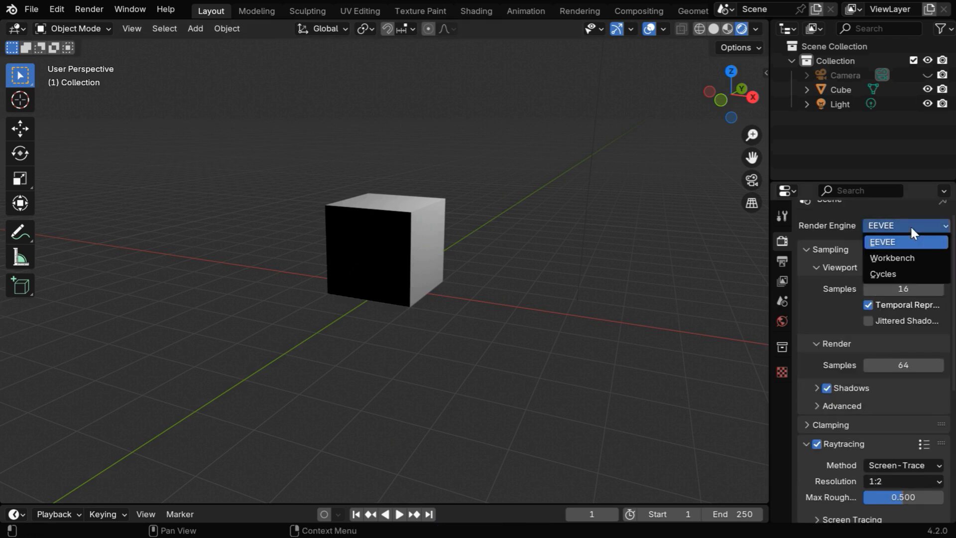
{"action": "left_click", "coordinate": [883, 274]}
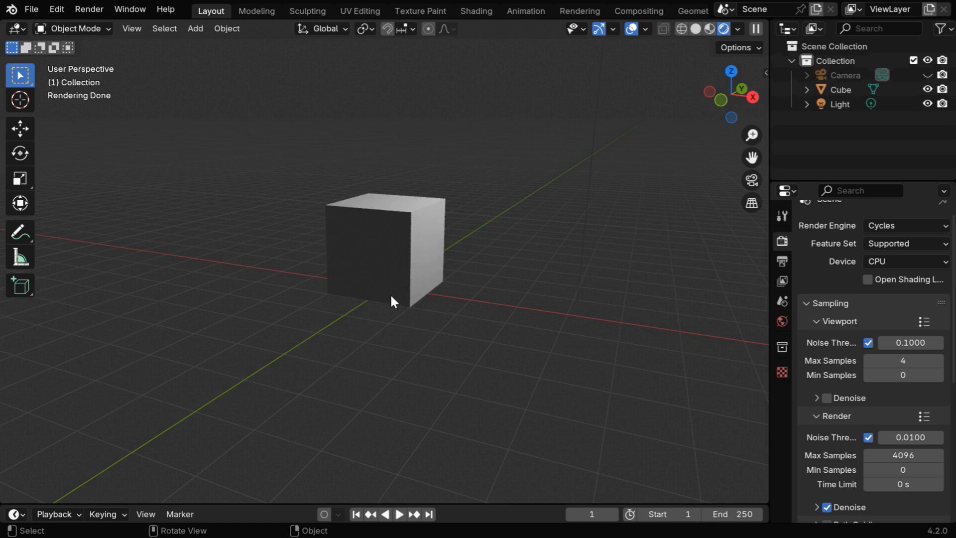
{"action": "mouse_move", "coordinate": [377, 283]}
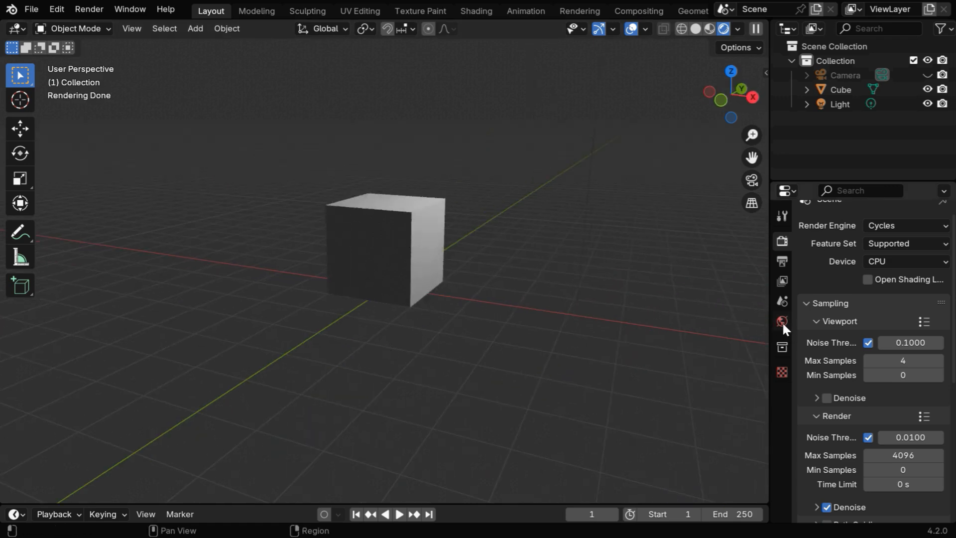
{"action": "left_click", "coordinate": [782, 321]}
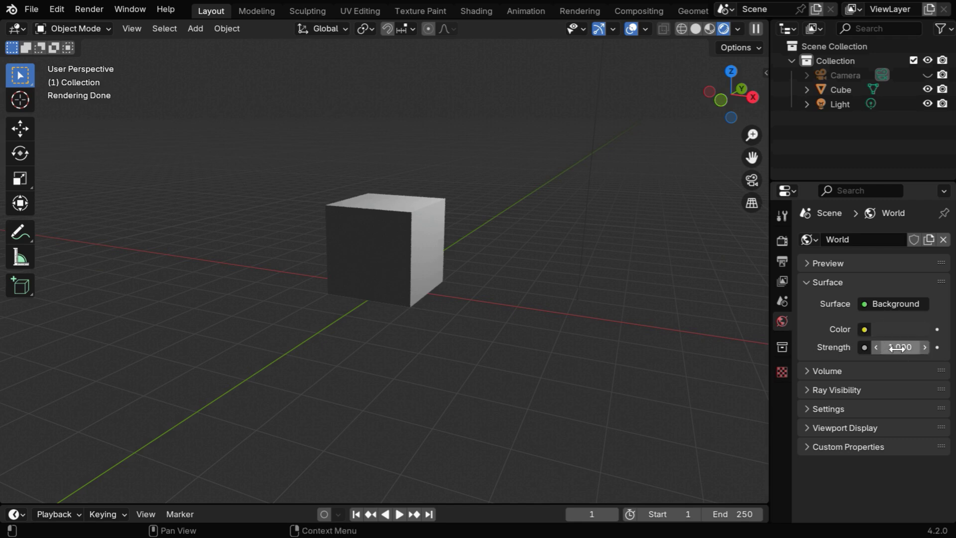
{"action": "type", "text": "3.000"}
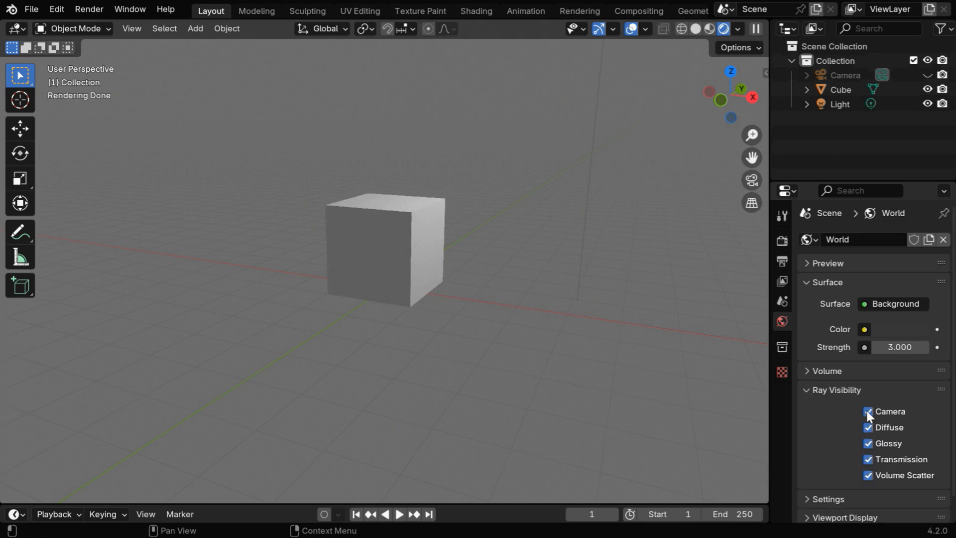
{"action": "left_click", "coordinate": [868, 412]}
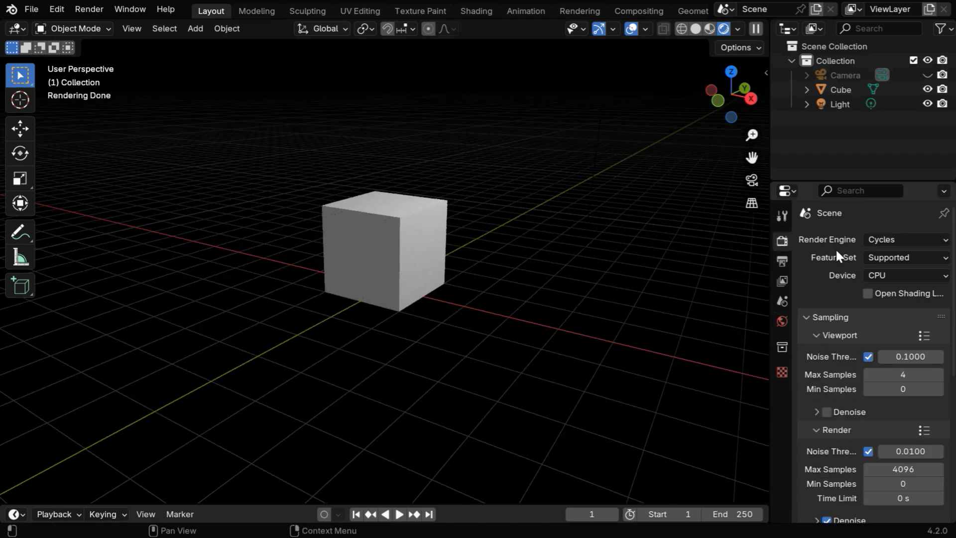
{"action": "left_click", "coordinate": [906, 240]}
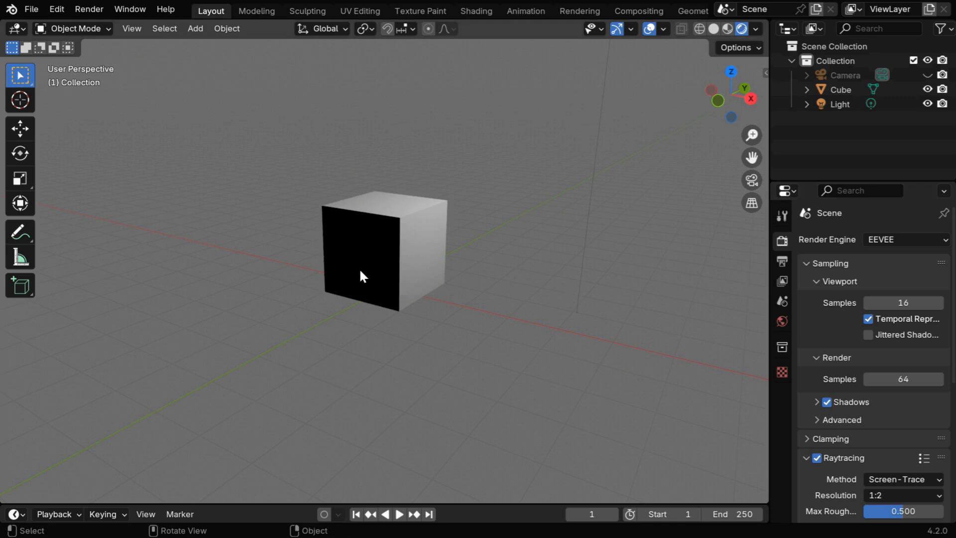
{"action": "mouse_move", "coordinate": [378, 272]}
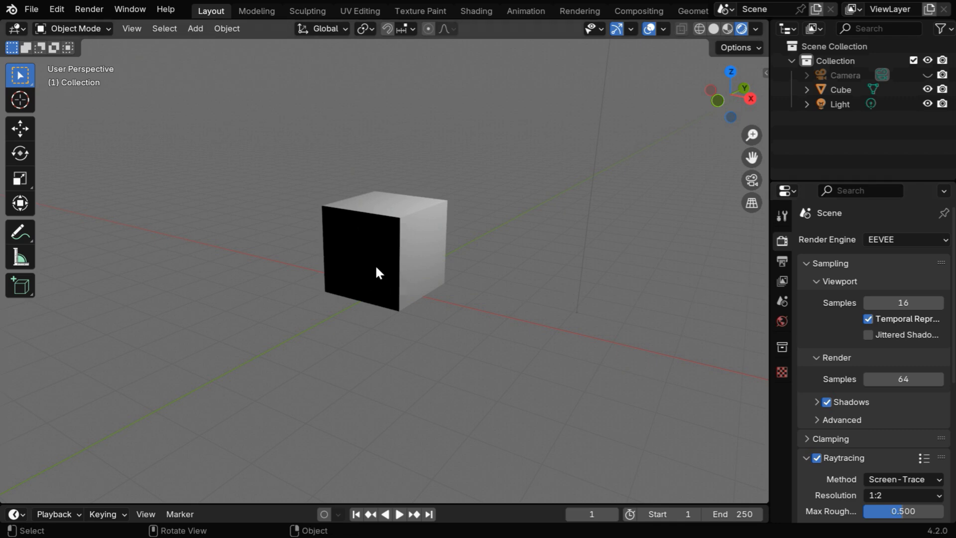
{"action": "mouse_move", "coordinate": [508, 281]}
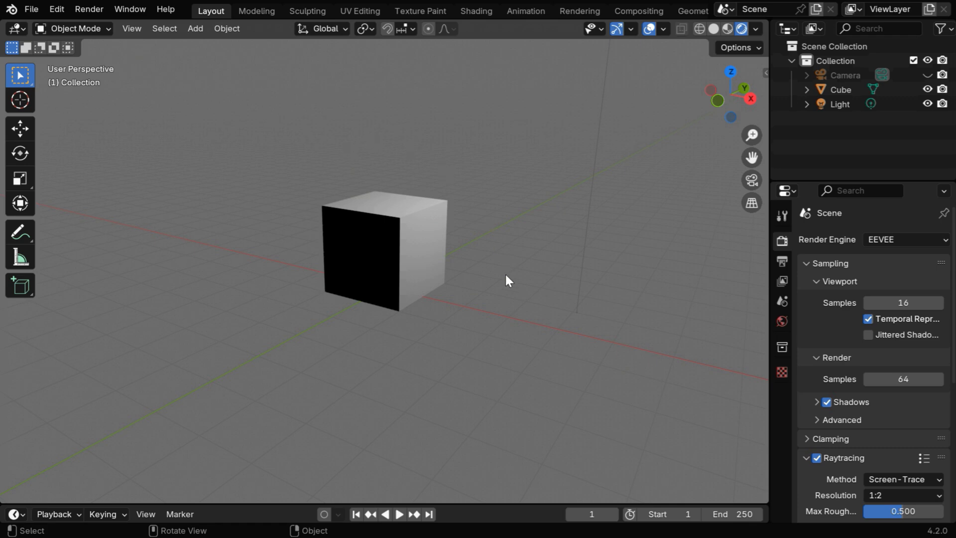
{"action": "left_click", "coordinate": [783, 320]}
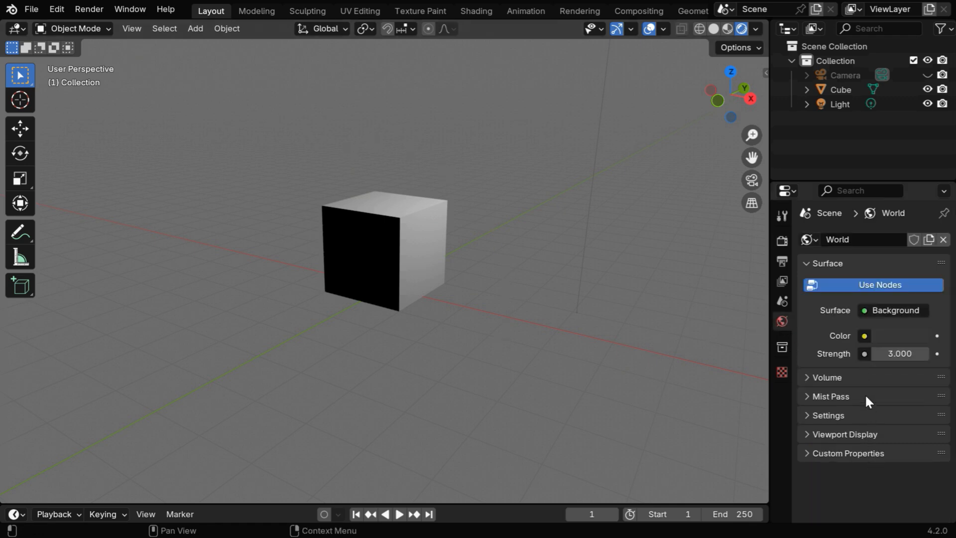
{"action": "mouse_move", "coordinate": [480, 369]}
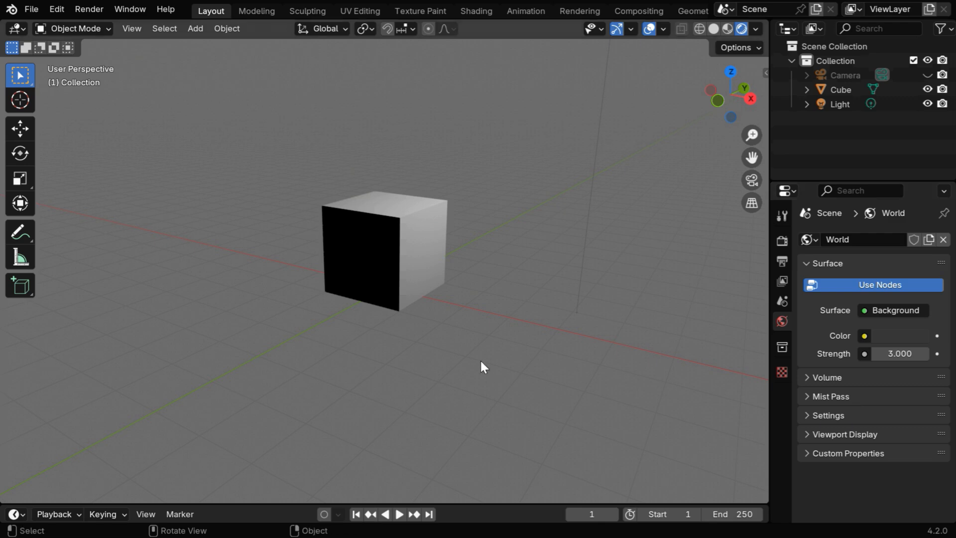
{"action": "mouse_move", "coordinate": [496, 503]}
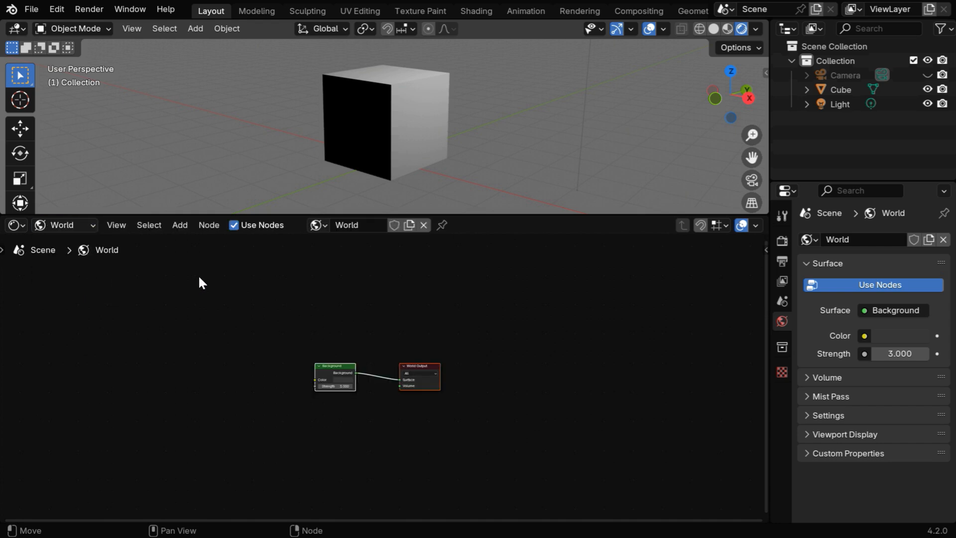
{"action": "mouse_move", "coordinate": [262, 233]}
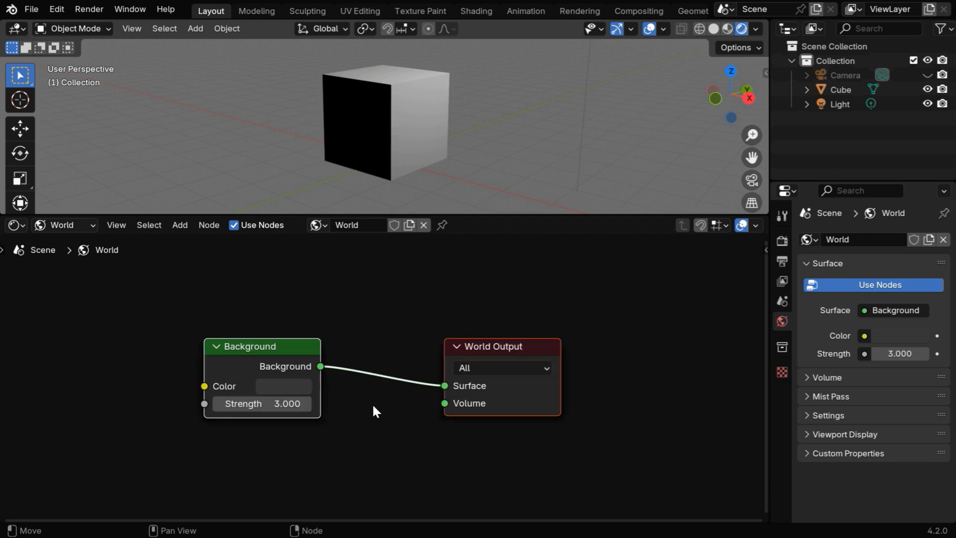
Step: Reset Background strength to 1.000, duplicate the node, and arrange both with the Mix Shader
{"action": "left_click_drag", "start_coordinate": [262, 347], "coordinate": [222, 405]}
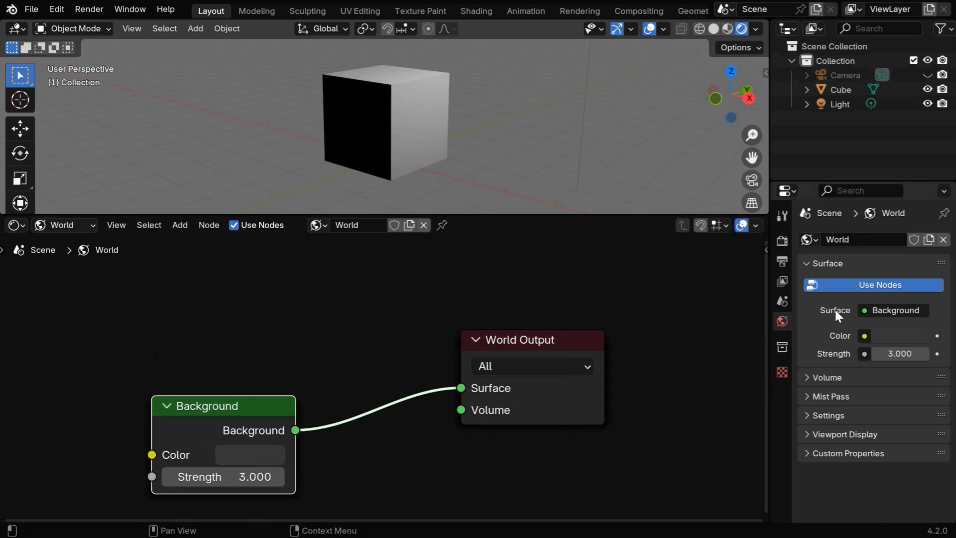
{"action": "mouse_move", "coordinate": [836, 324]}
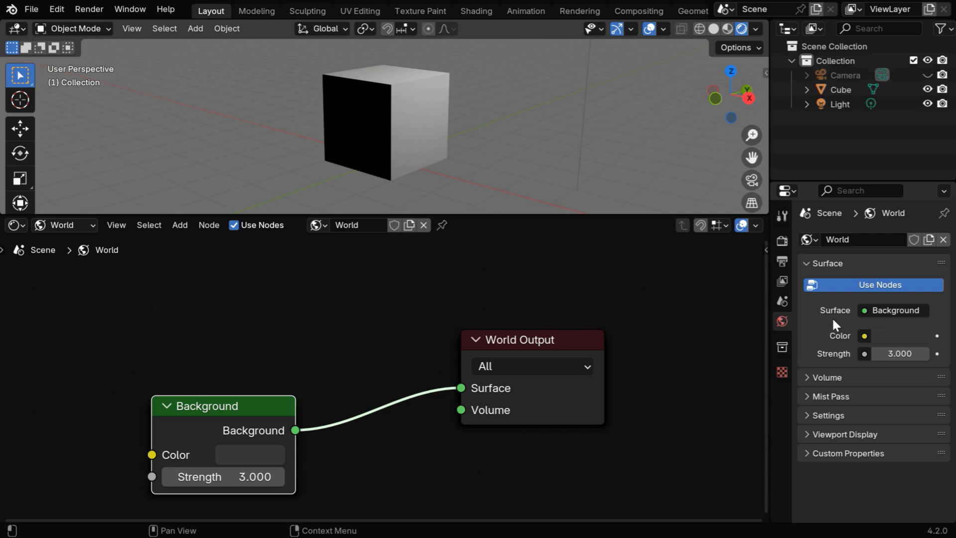
{"action": "double_click", "coordinate": [223, 476]}
{"action": "type", "text": "1.000"}
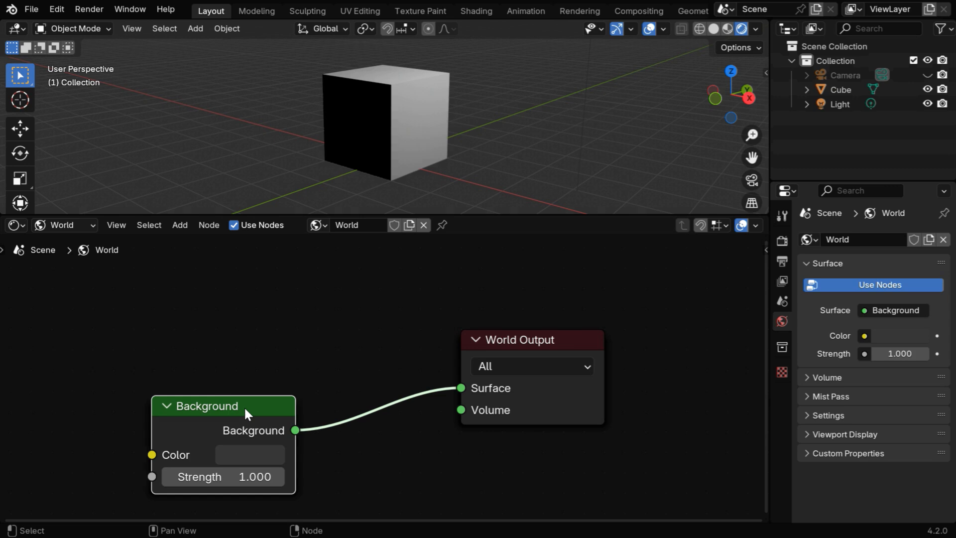
{"action": "key", "text": "shift+d"}
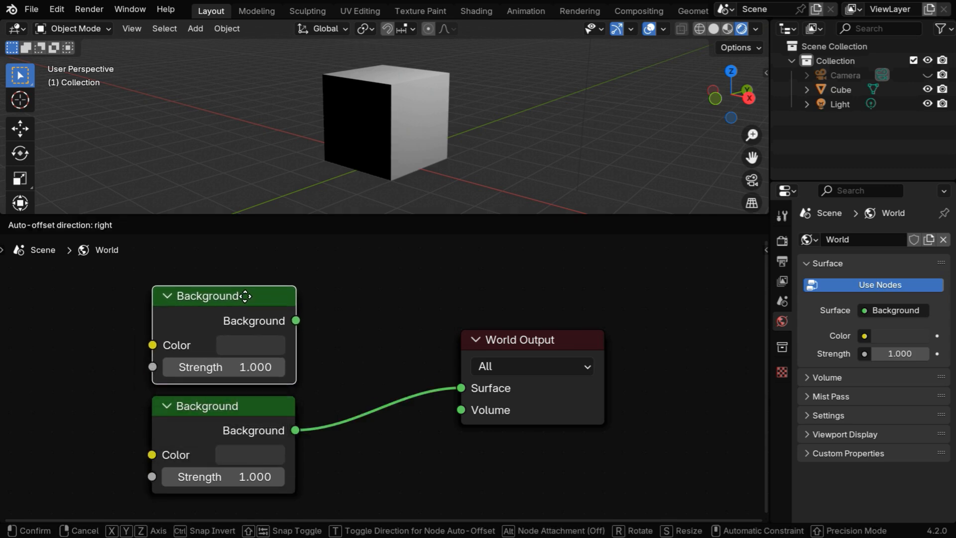
{"action": "left_click", "coordinate": [243, 296]}
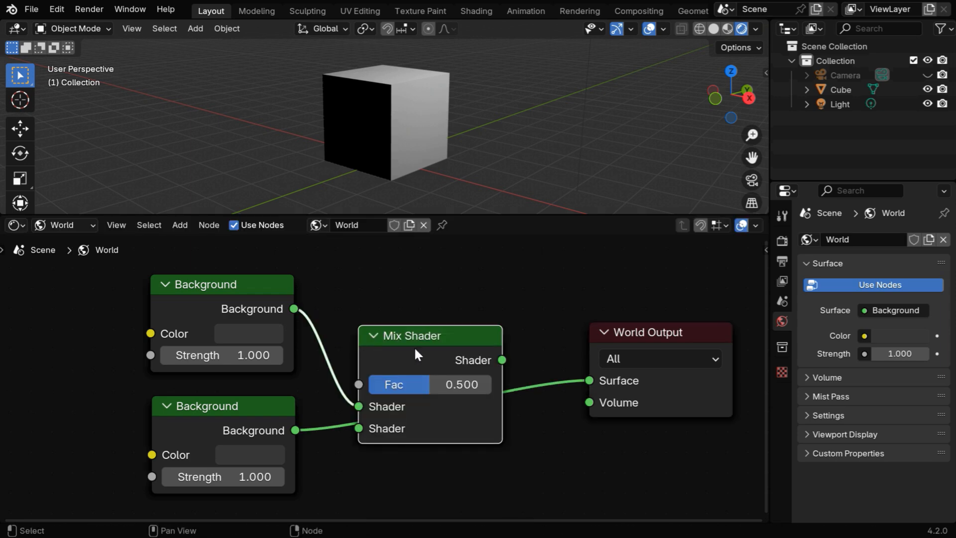
{"action": "left_click_drag", "start_coordinate": [415, 335], "coordinate": [460, 313]}
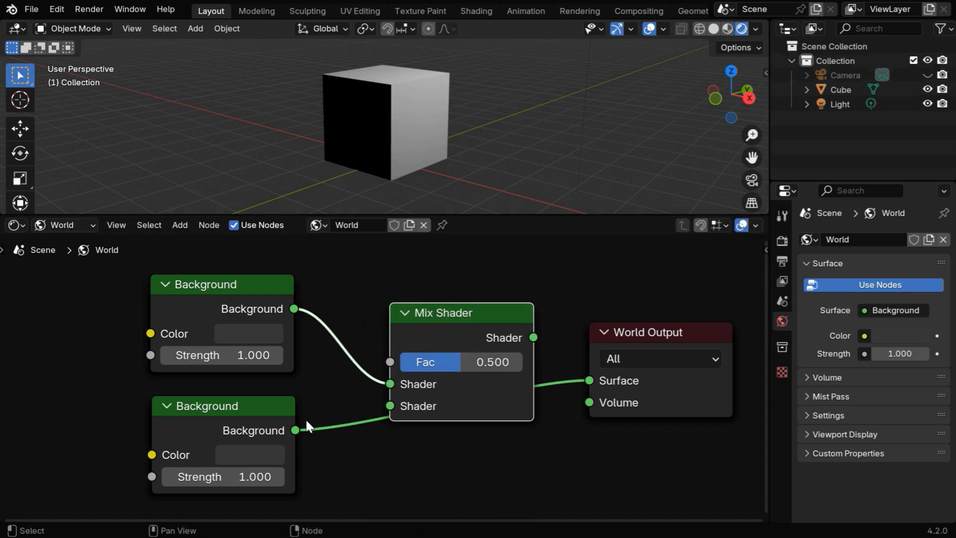
{"action": "left_click_drag", "start_coordinate": [295, 429], "coordinate": [391, 405]}
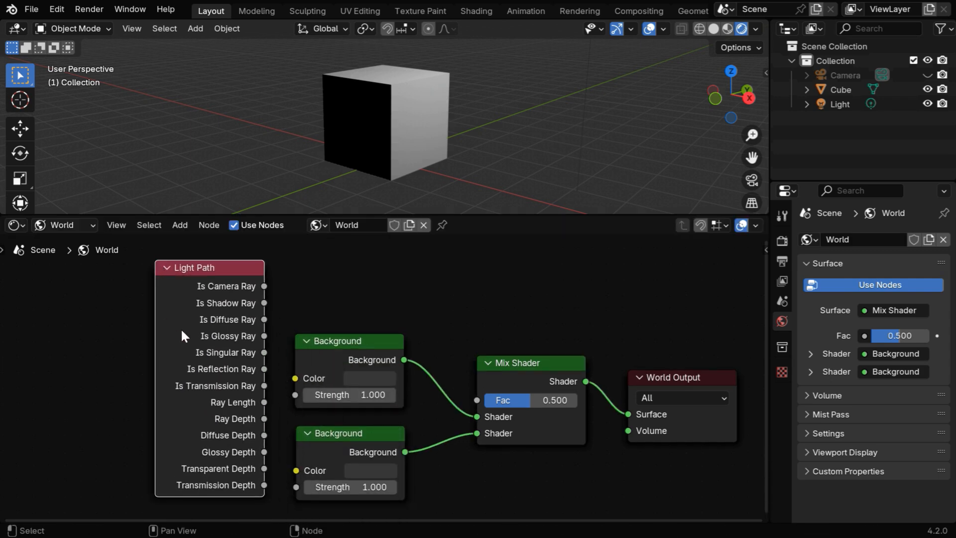
Step: Link the Light Path's Is Camera Ray output to the Mix Shader Fac socket
{"action": "left_click_drag", "start_coordinate": [264, 286], "coordinate": [400, 353]}
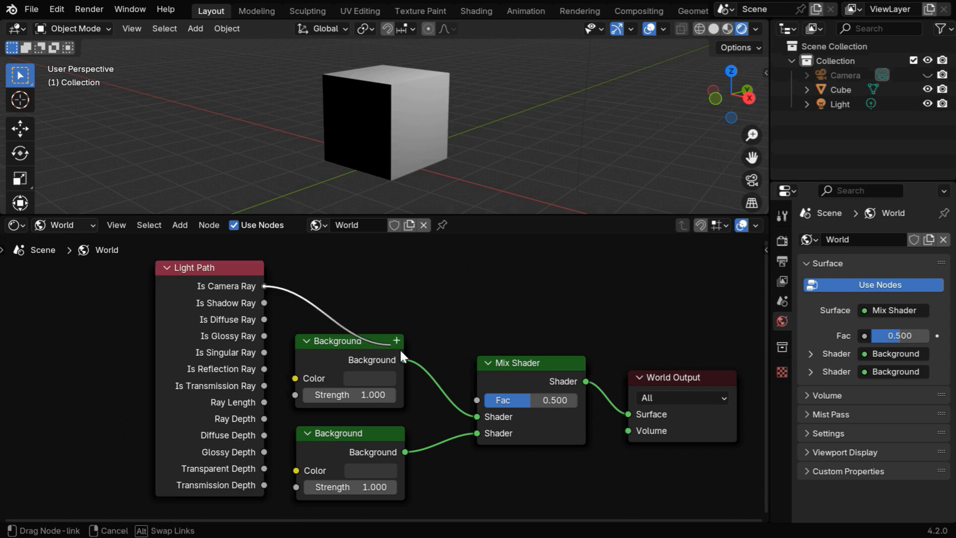
{"action": "left_click_drag", "start_coordinate": [263, 286], "coordinate": [478, 400]}
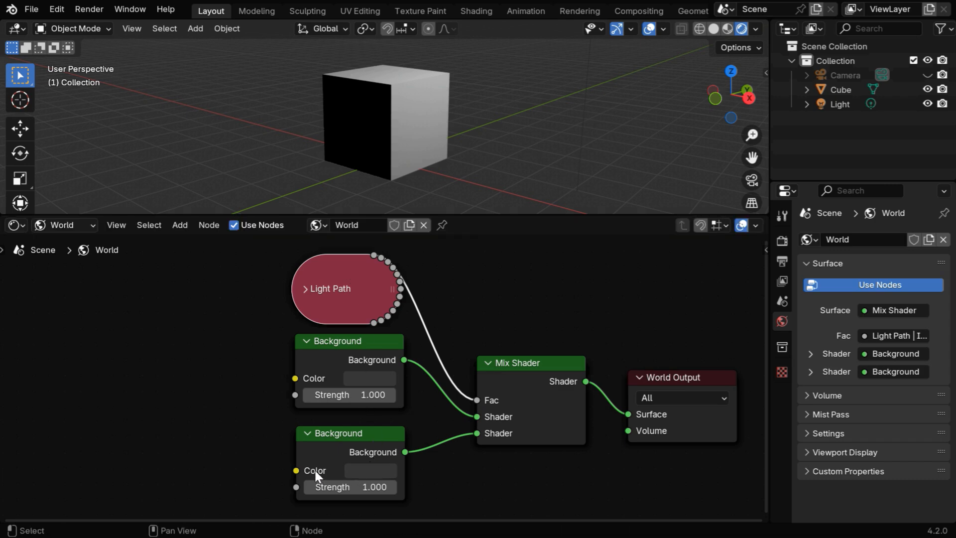
{"action": "mouse_move", "coordinate": [371, 476]}
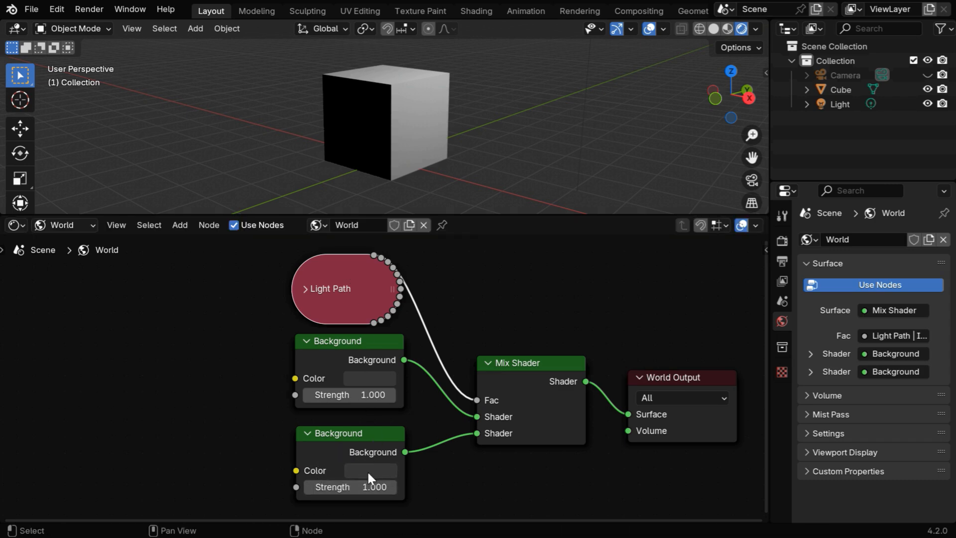
Step: Color the lower Background dark red; make the upper one white at strength 3.000
{"action": "left_click", "coordinate": [371, 470]}
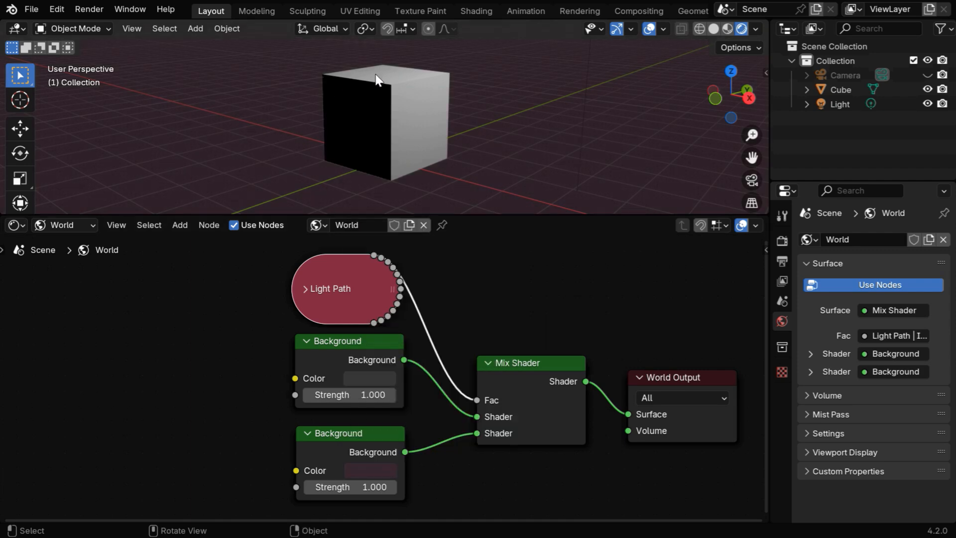
{"action": "mouse_move", "coordinate": [488, 214]}
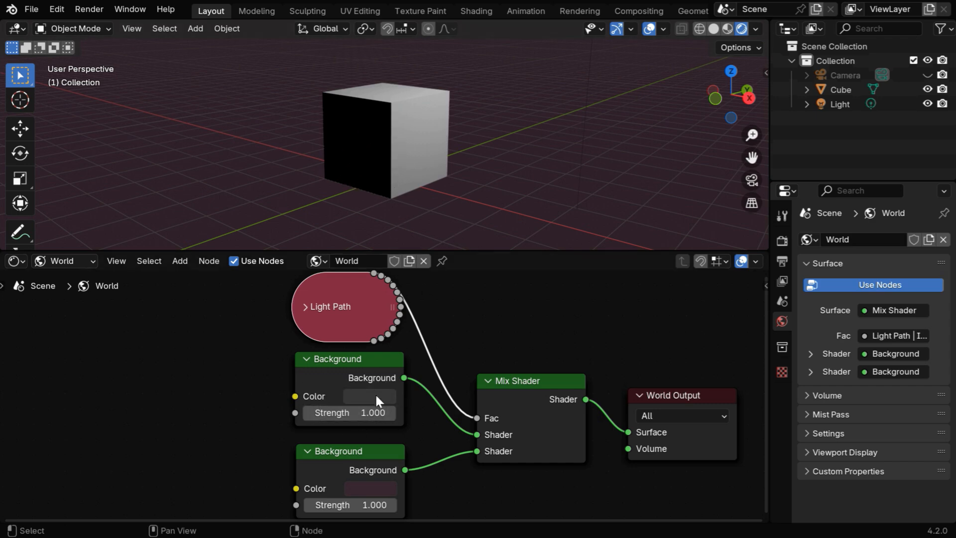
{"action": "left_click", "coordinate": [370, 397]}
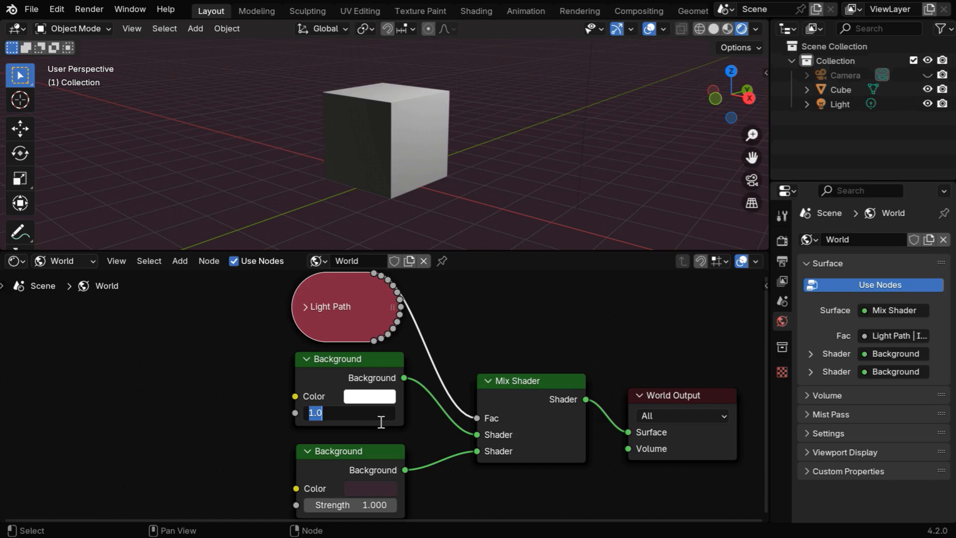
{"action": "type", "text": "3.000"}
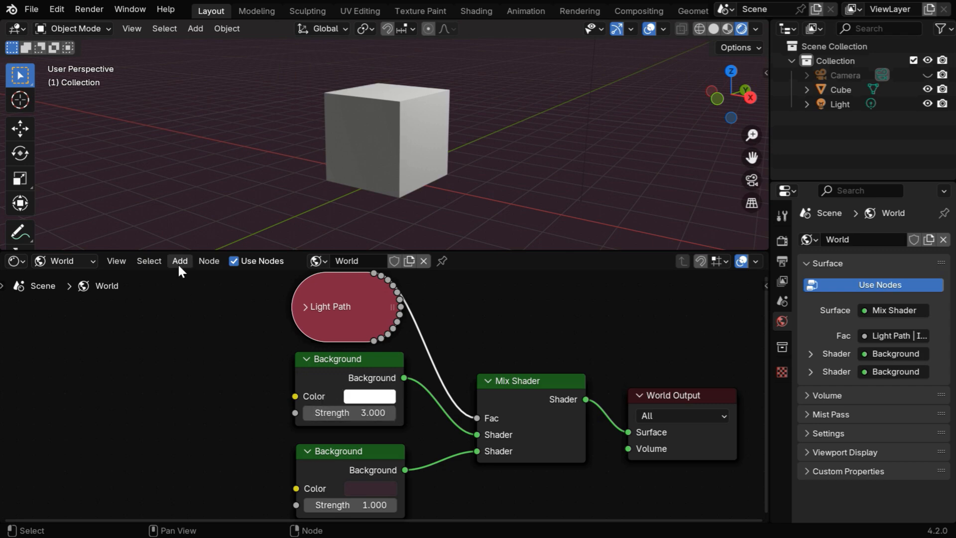
Step: Feed a Forest.exr Environment Texture into the upper Background, strength 20
{"action": "left_click", "coordinate": [180, 261]}
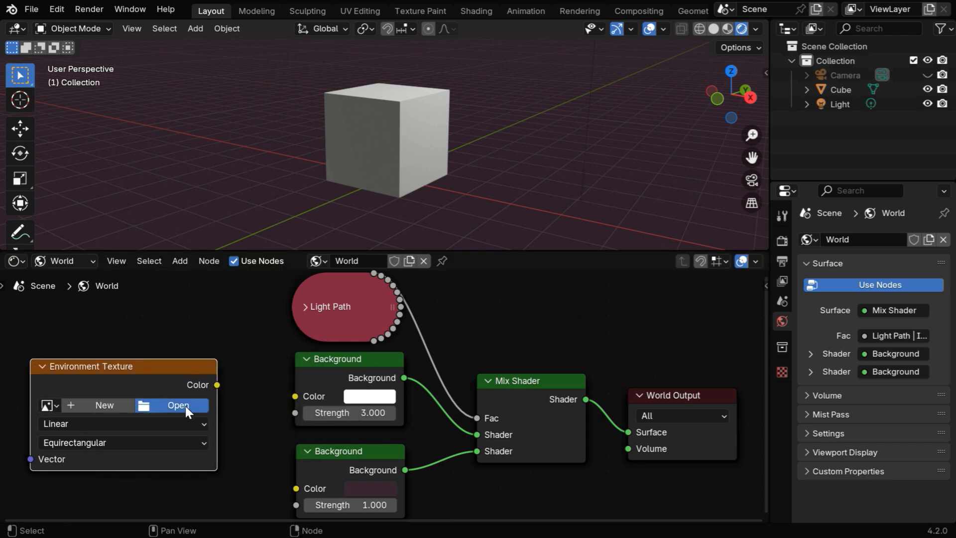
{"action": "left_click", "coordinate": [179, 405]}
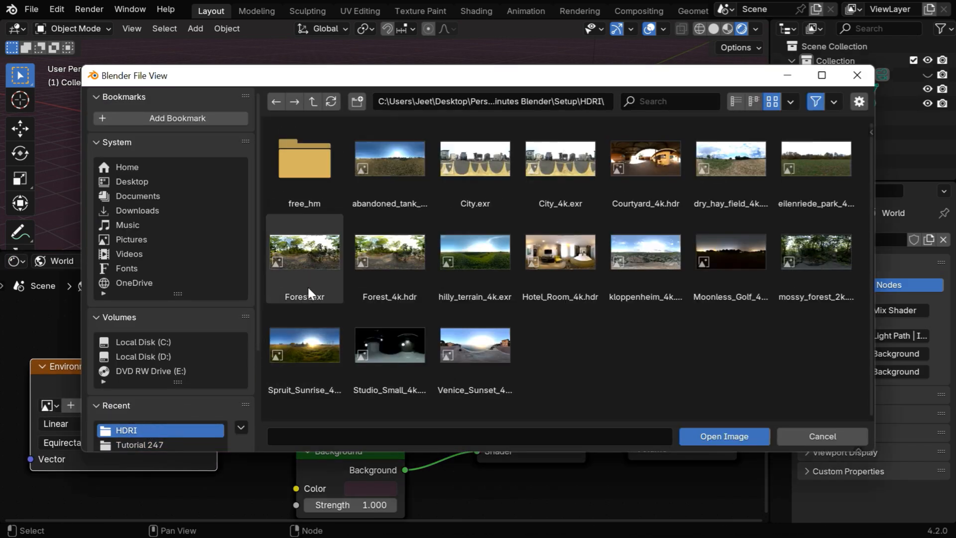
{"action": "left_click", "coordinate": [725, 436]}
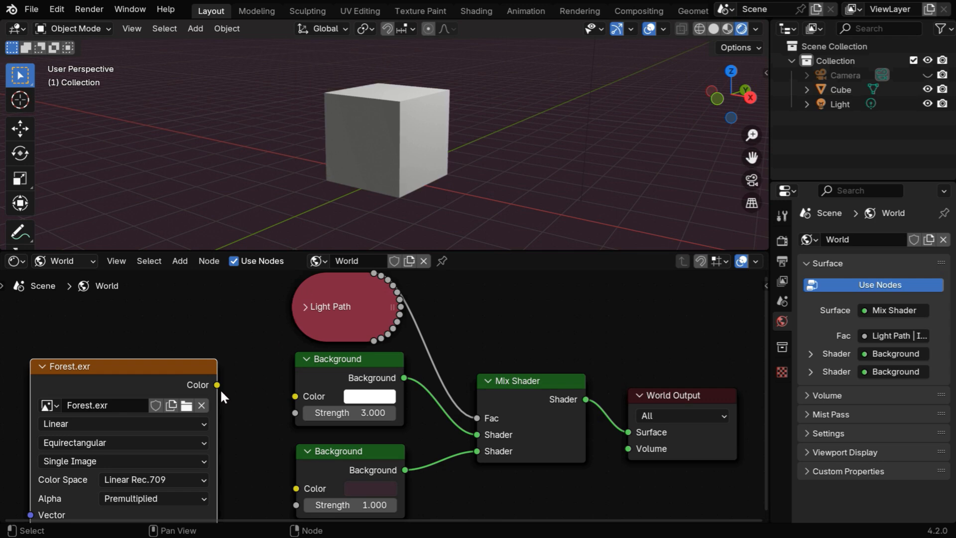
{"action": "left_click_drag", "start_coordinate": [216, 385], "coordinate": [294, 396]}
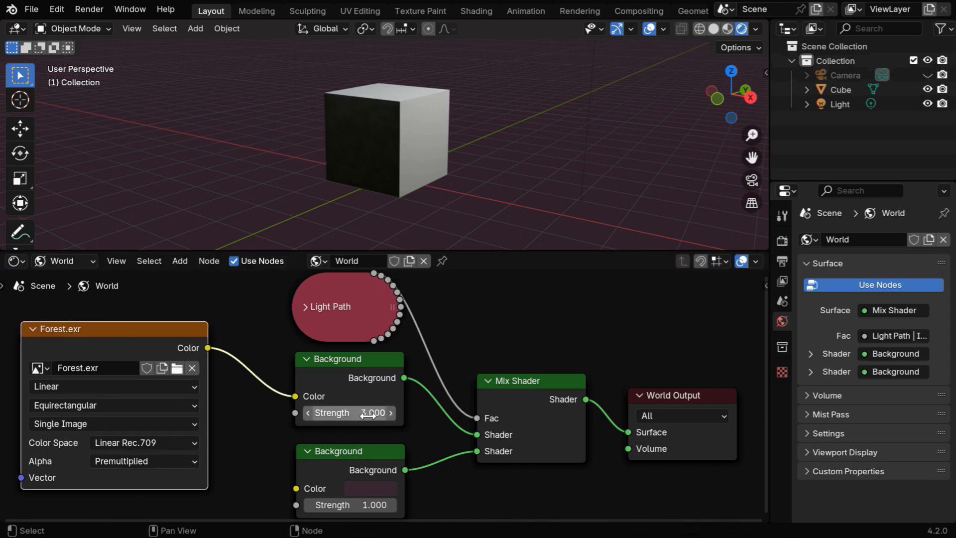
{"action": "type", "text": "20"}
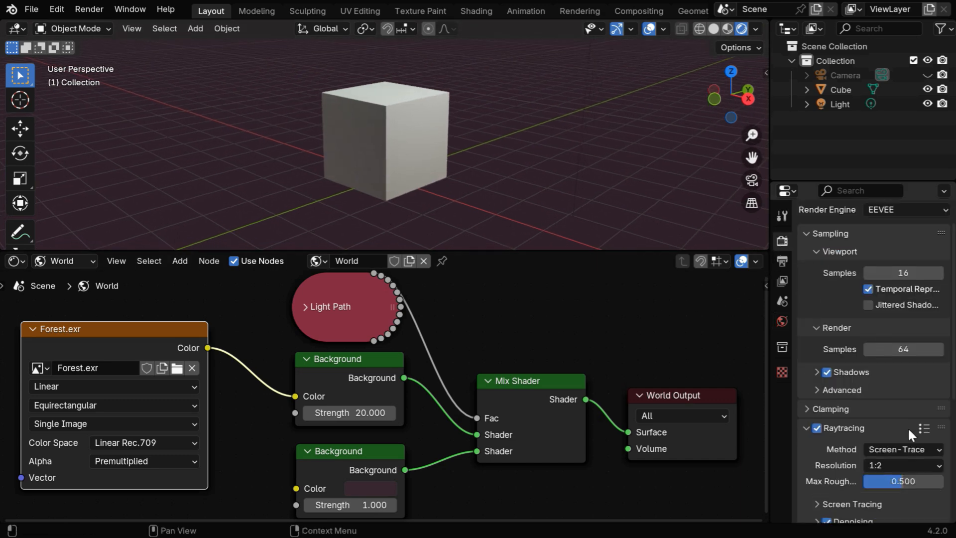
Step: Reset the forest Background strength to 1.000 and set raytracing Max Roughness to 0.850
{"action": "scroll", "scroll_direction": "down", "scroll_amount": 3}
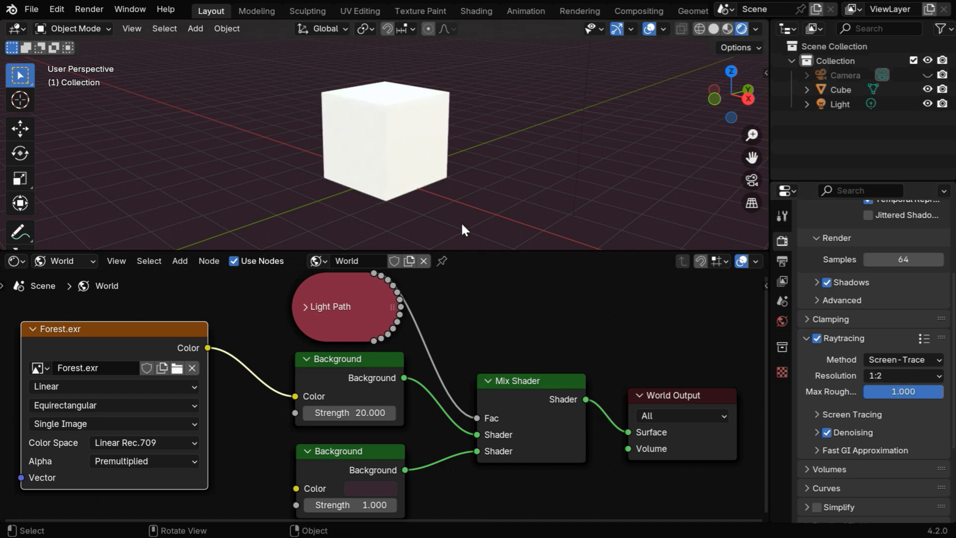
{"action": "mouse_move", "coordinate": [422, 201]}
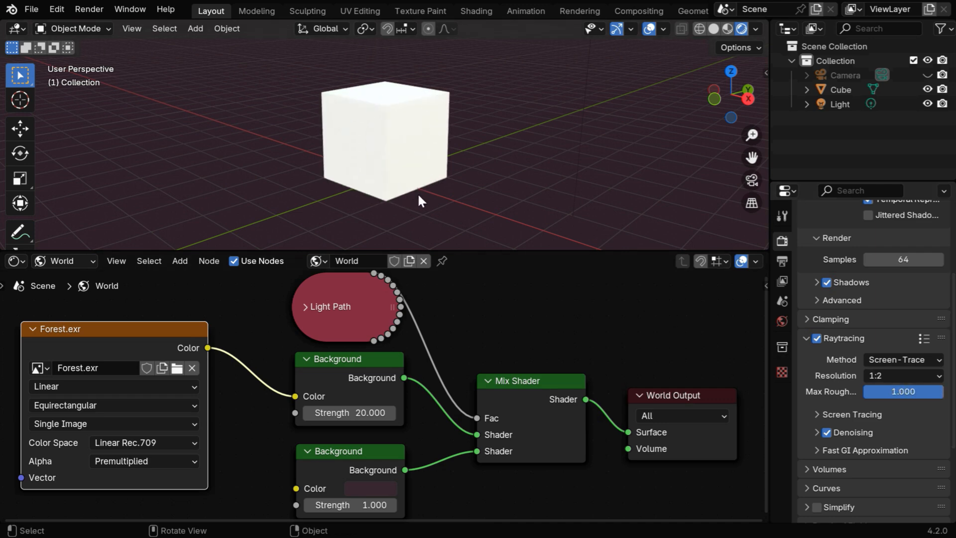
{"action": "double_click", "coordinate": [350, 413]}
{"action": "type", "text": "1.000"}
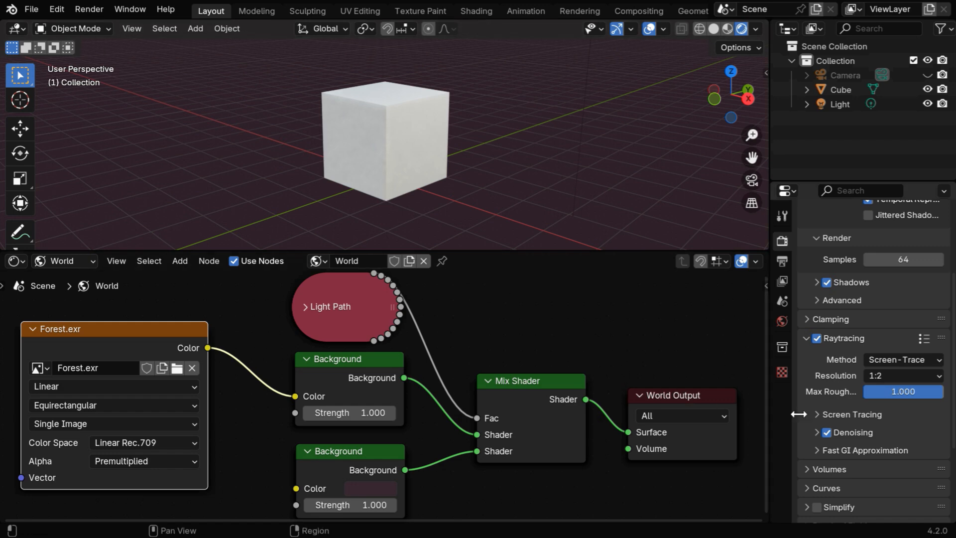
{"action": "left_click", "coordinate": [903, 391]}
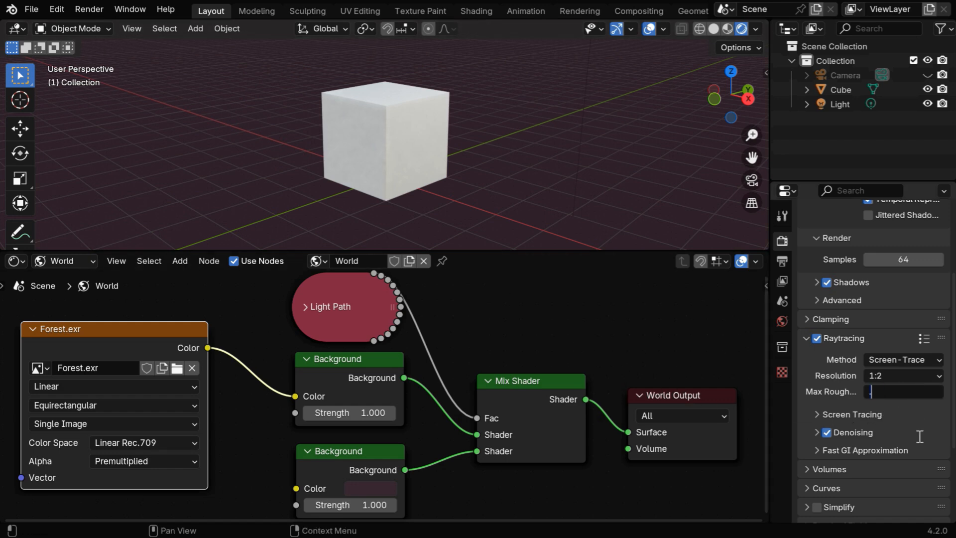
{"action": "type", "text": "0.850"}
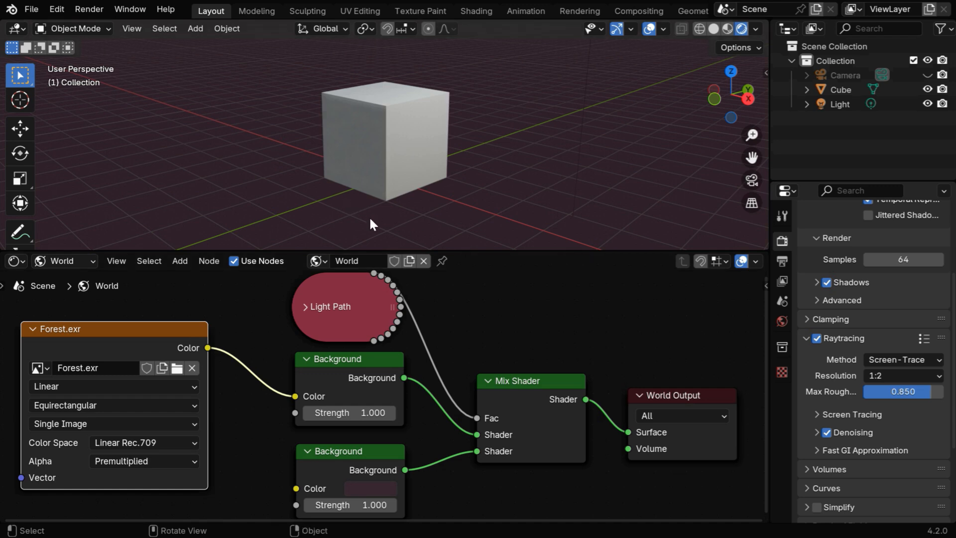
{"action": "left_click_drag", "start_coordinate": [372, 224], "coordinate": [505, 228]}
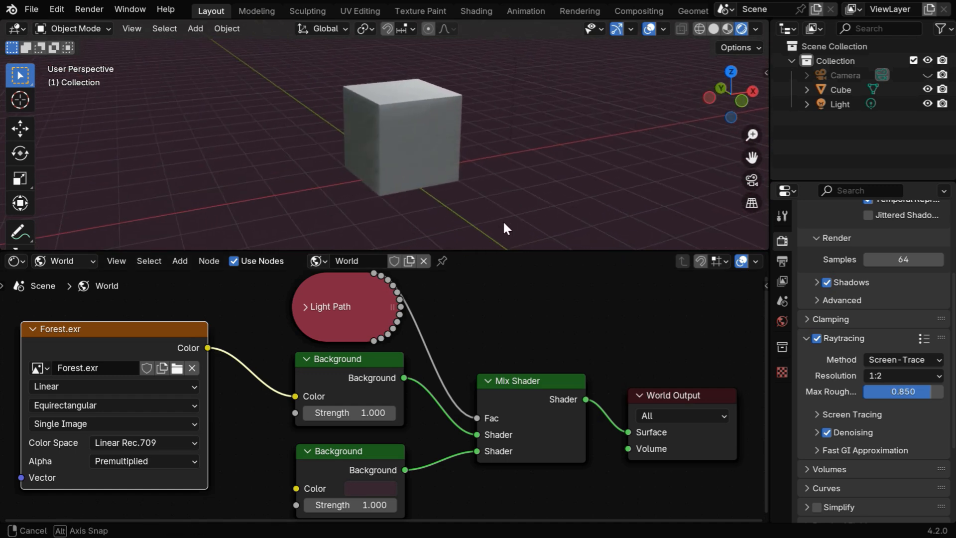
{"action": "left_click_drag", "start_coordinate": [506, 229], "coordinate": [381, 228]}
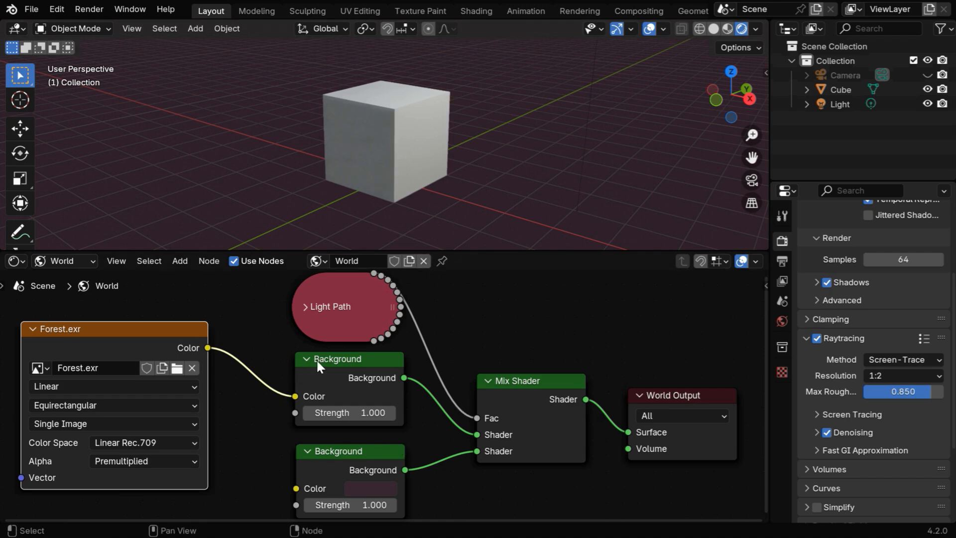
{"action": "mouse_move", "coordinate": [510, 405]}
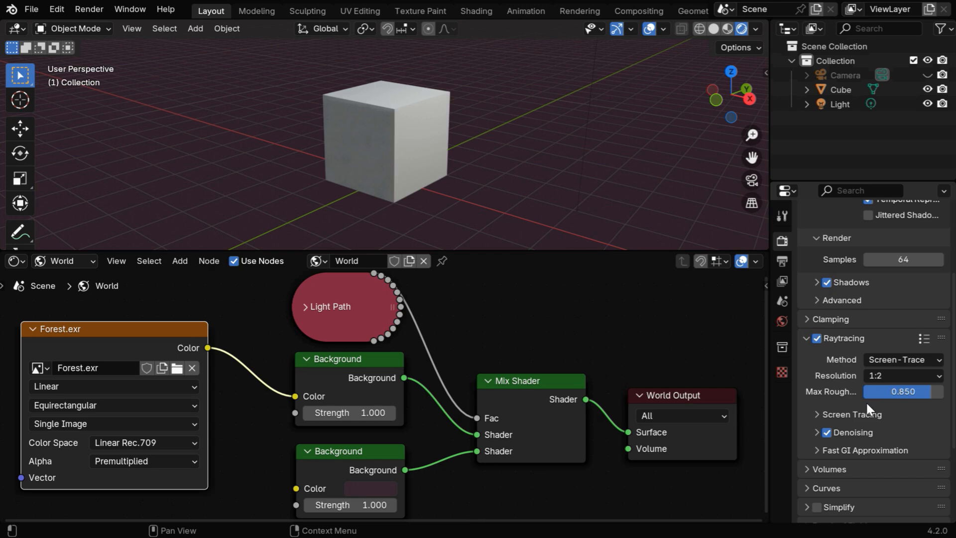
{"action": "mouse_move", "coordinate": [369, 193]}
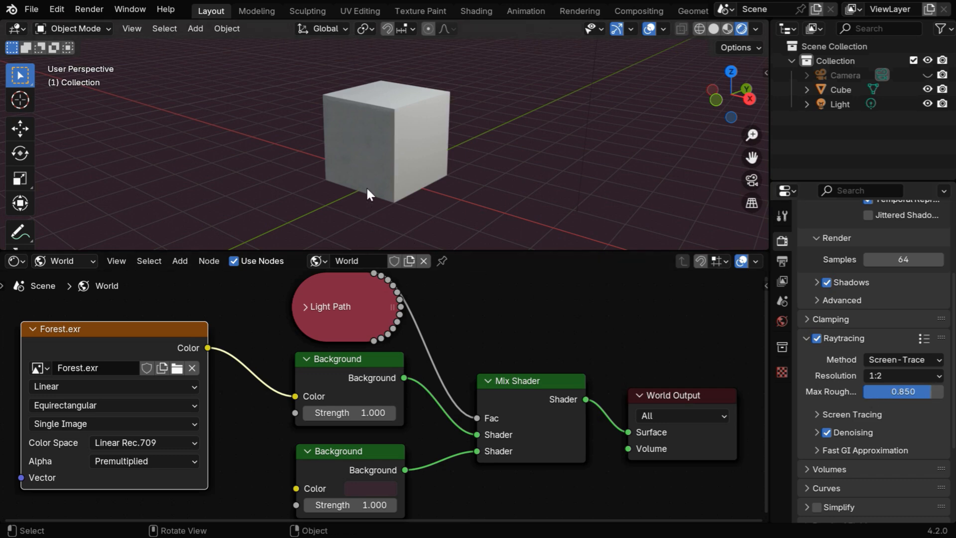
{"action": "mouse_move", "coordinate": [407, 208]}
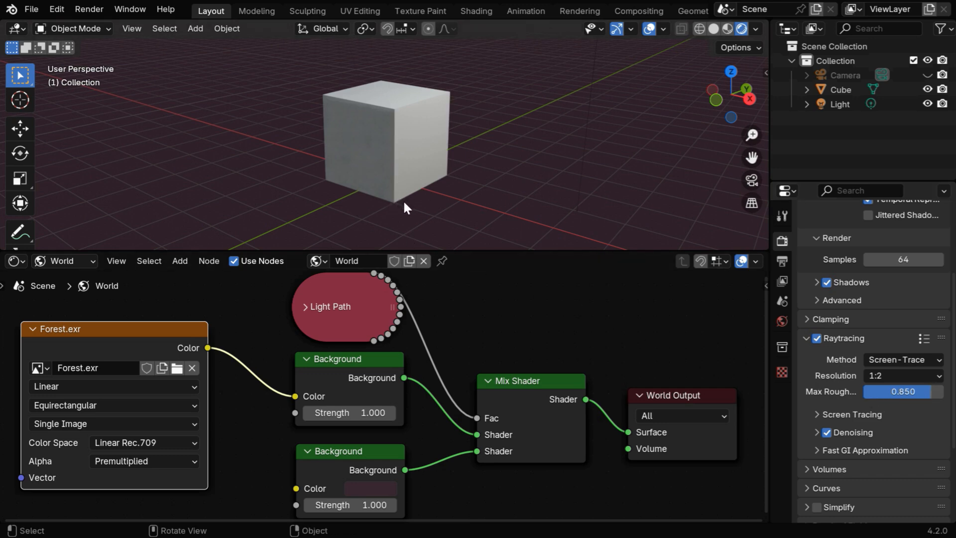
{"action": "left_click_drag", "start_coordinate": [207, 348], "coordinate": [251, 435]}
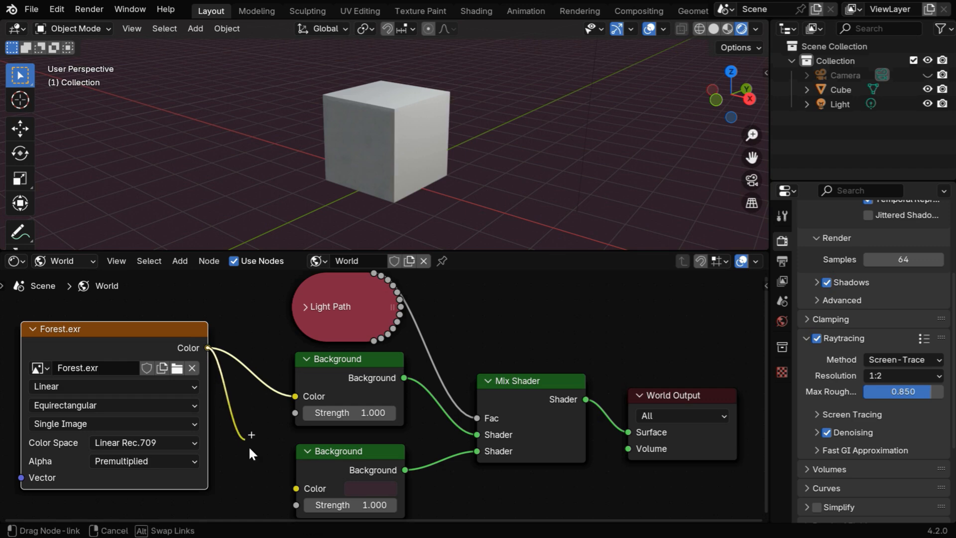
{"action": "left_click_drag", "start_coordinate": [207, 347], "coordinate": [296, 488]}
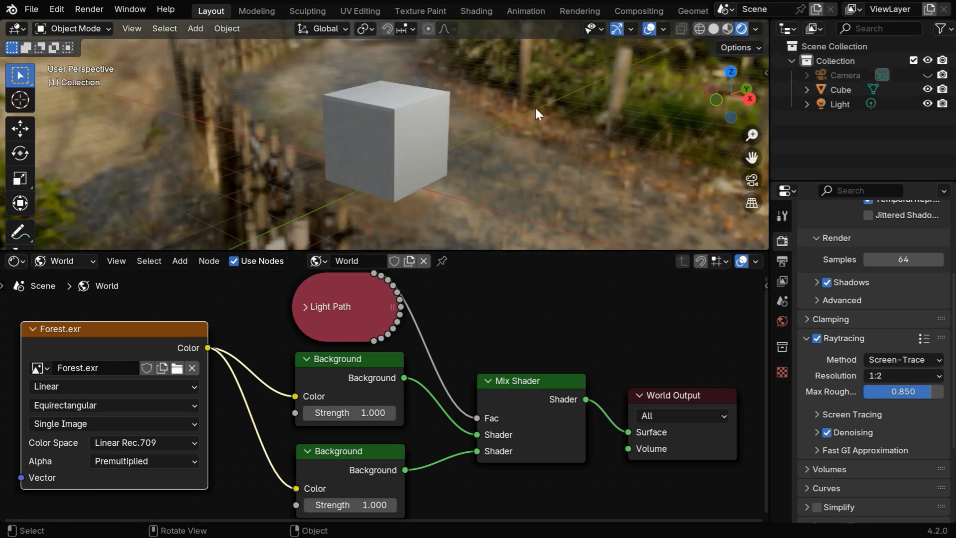
{"action": "mouse_move", "coordinate": [461, 267]}
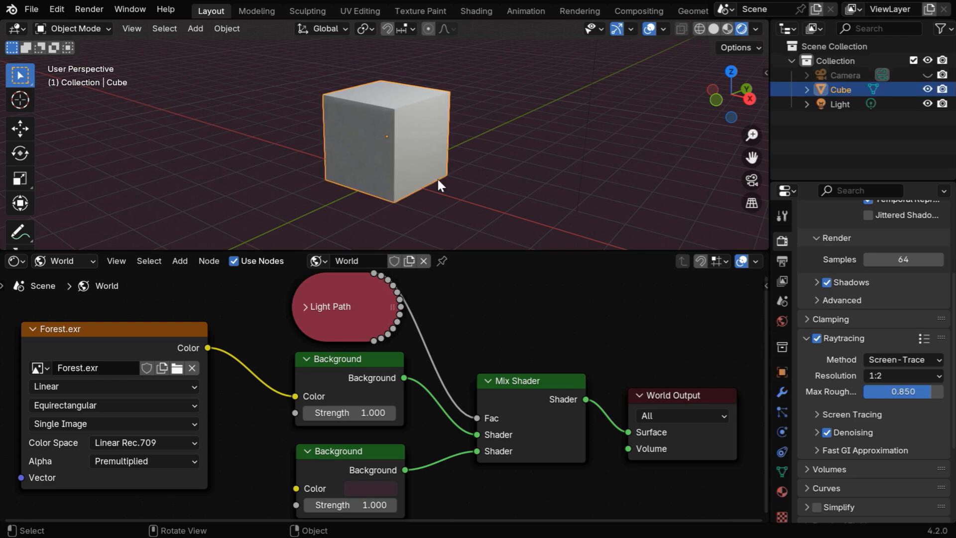
Step: Set the cube material to Roughness 0 and Metallic about 0.7
{"action": "left_click", "coordinate": [782, 491]}
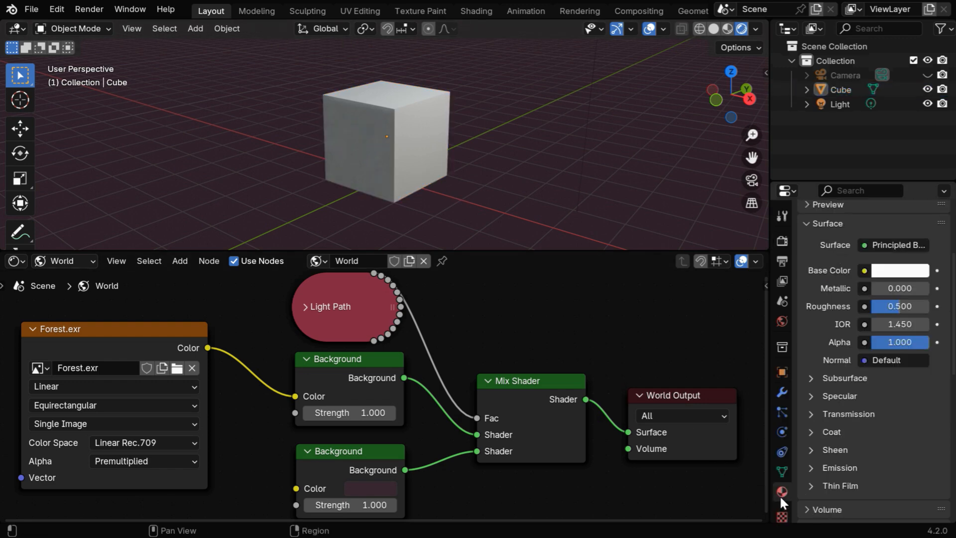
{"action": "left_click_drag", "start_coordinate": [902, 306], "coordinate": [892, 307]}
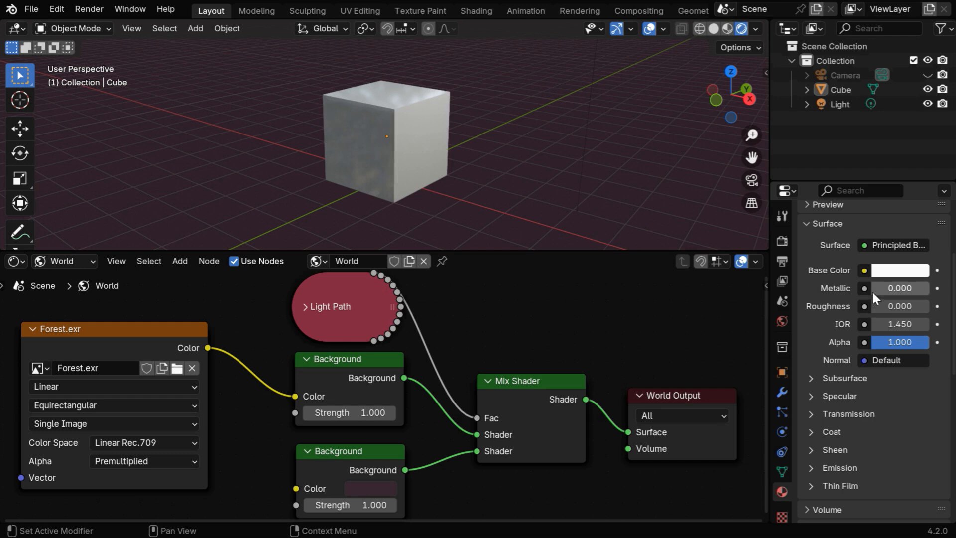
{"action": "left_click_drag", "start_coordinate": [878, 288], "coordinate": [908, 288]}
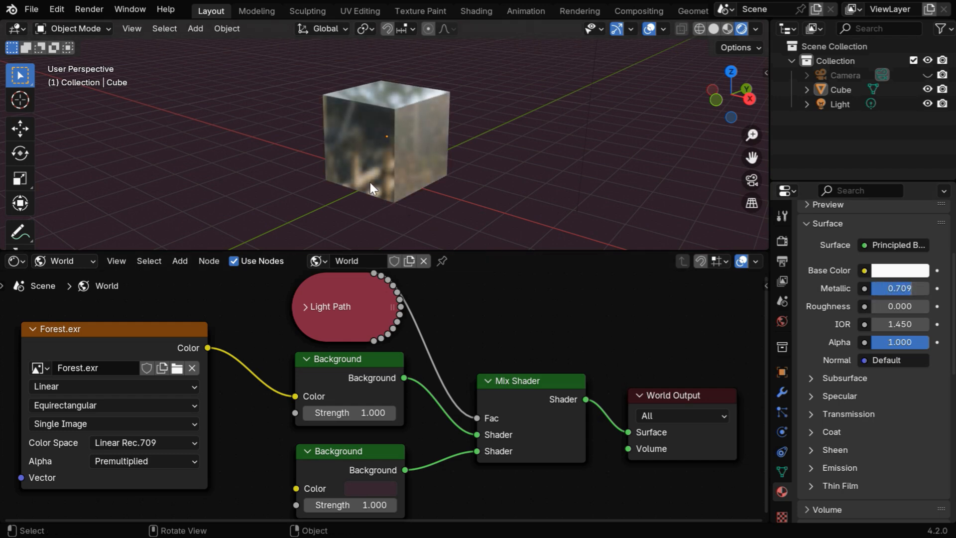
{"action": "left_click_drag", "start_coordinate": [372, 186], "coordinate": [400, 219]}
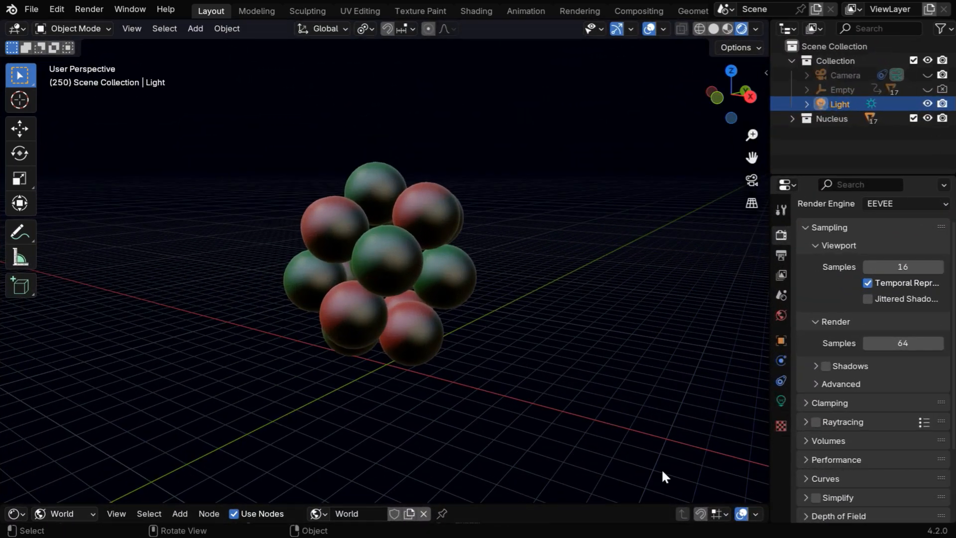
Step: Enable raytracing with Max Roughness 0.850 and turn on render Shadows for the spheres
{"action": "left_click", "coordinate": [816, 422]}
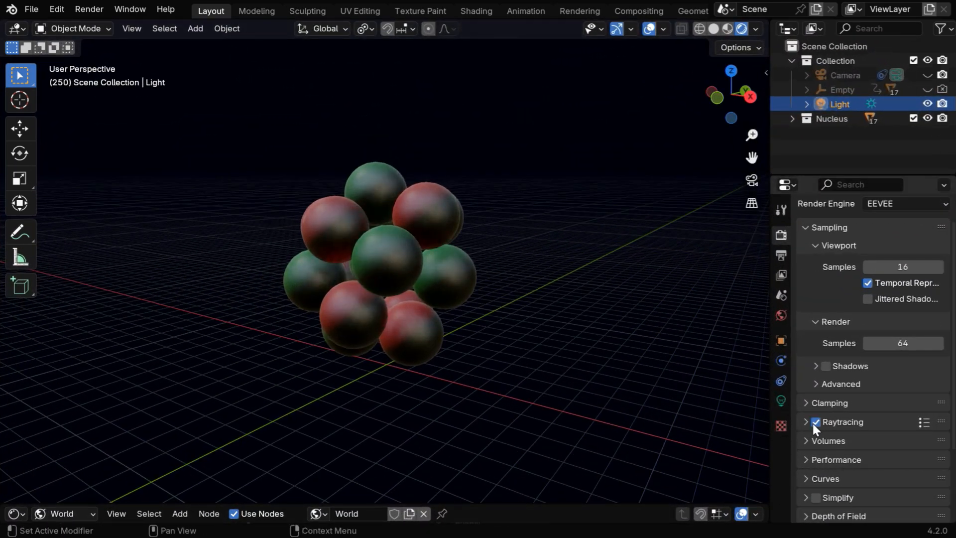
{"action": "left_click", "coordinate": [806, 422]}
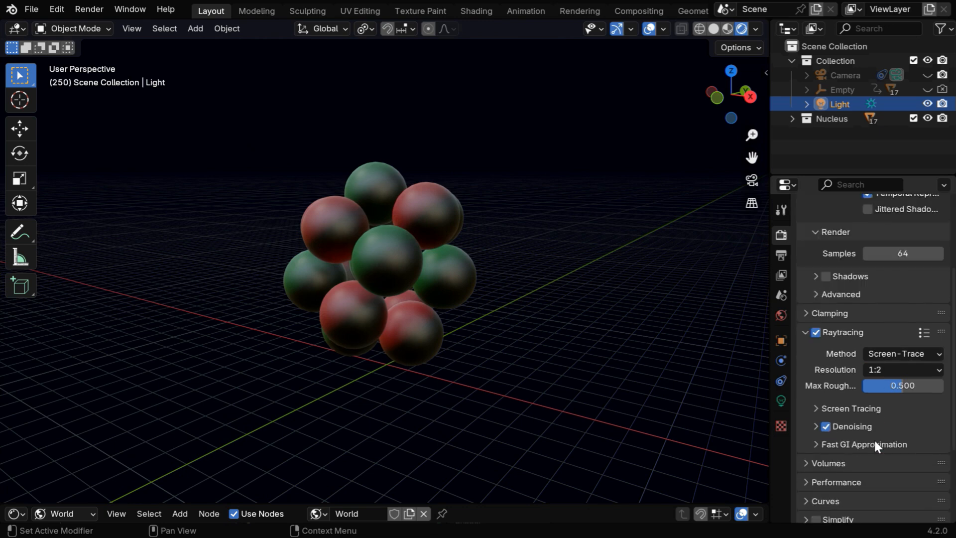
{"action": "double_click", "coordinate": [902, 385]}
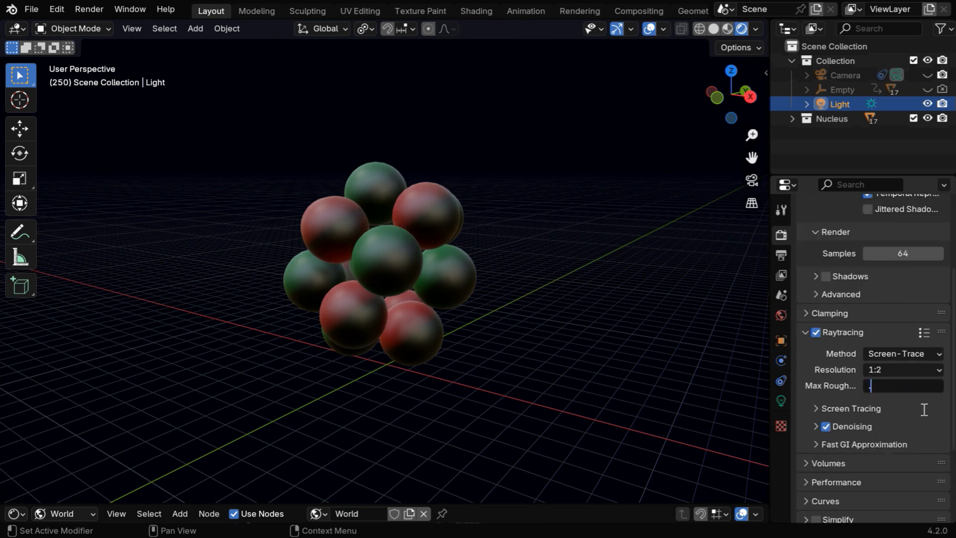
{"action": "type", "text": "0.850"}
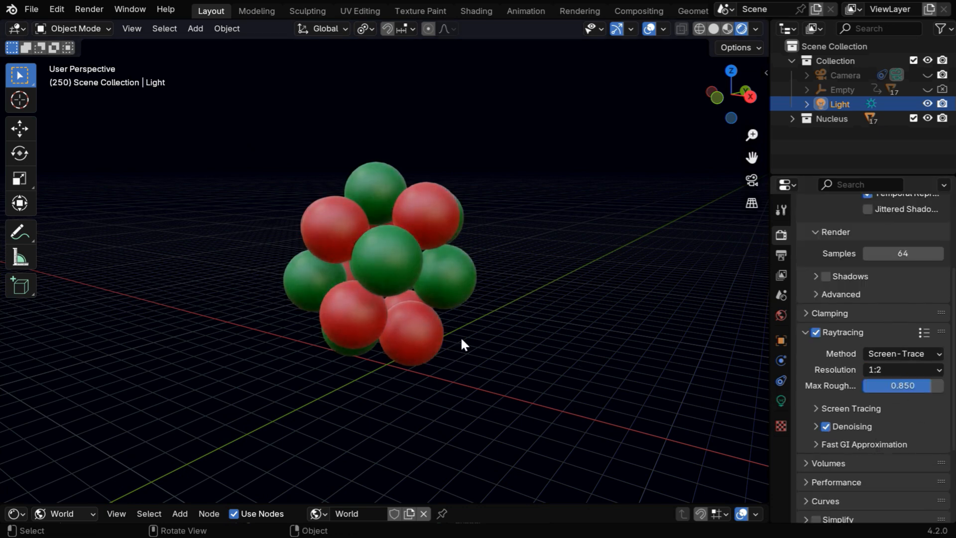
{"action": "left_click_drag", "start_coordinate": [460, 344], "coordinate": [357, 323]}
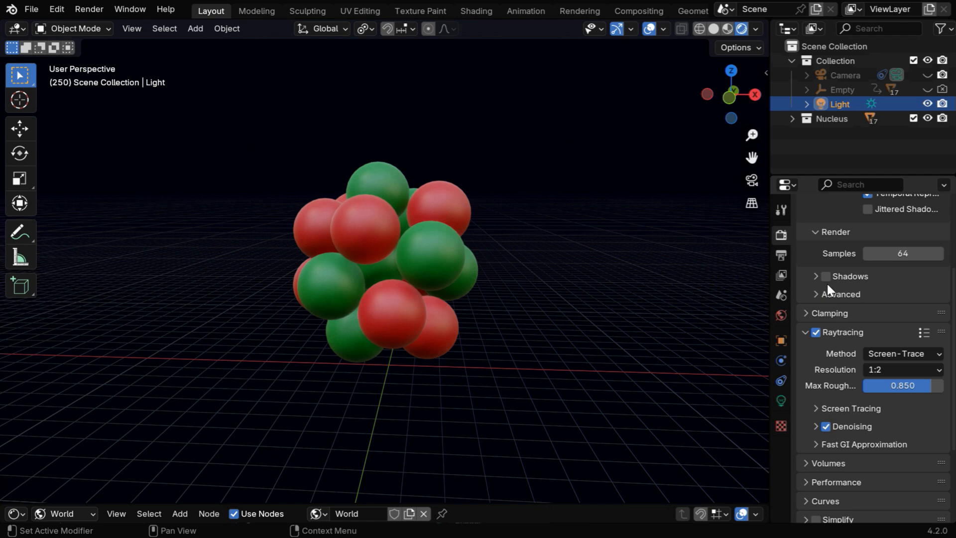
{"action": "left_click", "coordinate": [826, 276]}
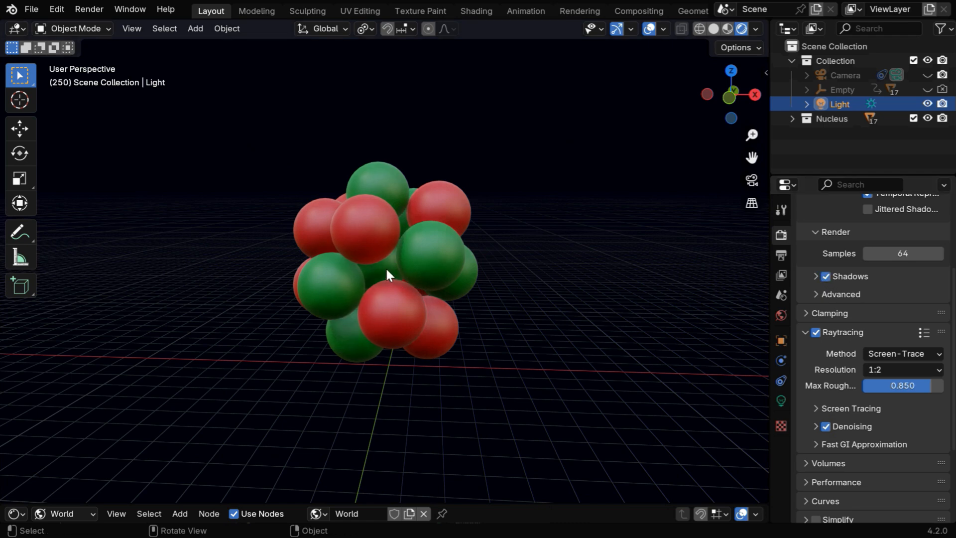
{"action": "mouse_move", "coordinate": [389, 276]}
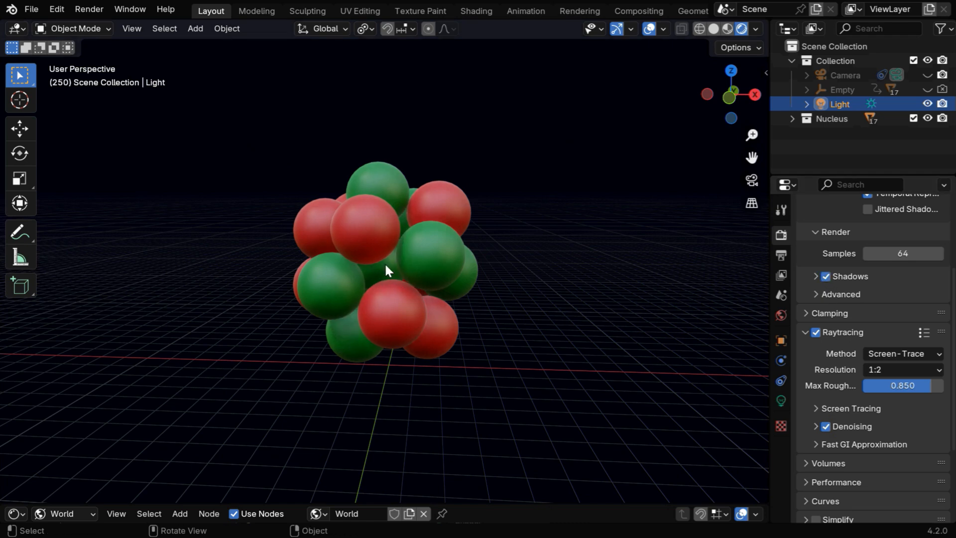
Step: Reveal Screen Tracing settings (precision 0.25, thickness 5 m) and orbit around the sphere cluster
{"action": "scroll", "scroll_direction": "down", "scroll_amount": 3}
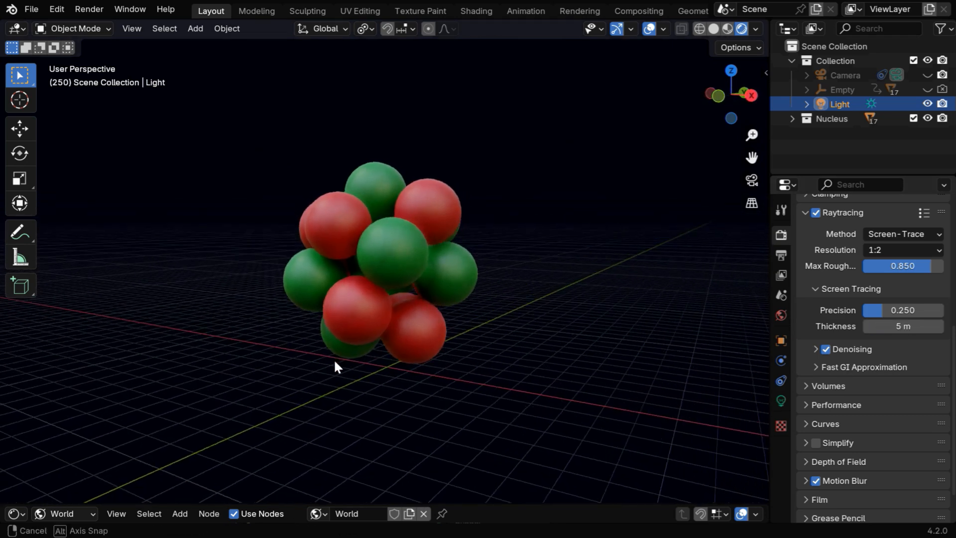
{"action": "left_click_drag", "start_coordinate": [337, 366], "coordinate": [351, 378]}
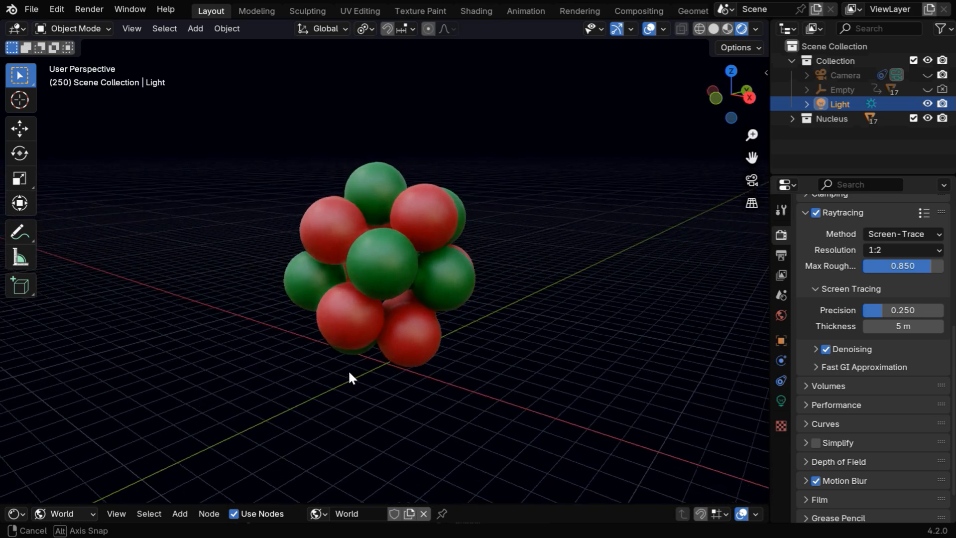